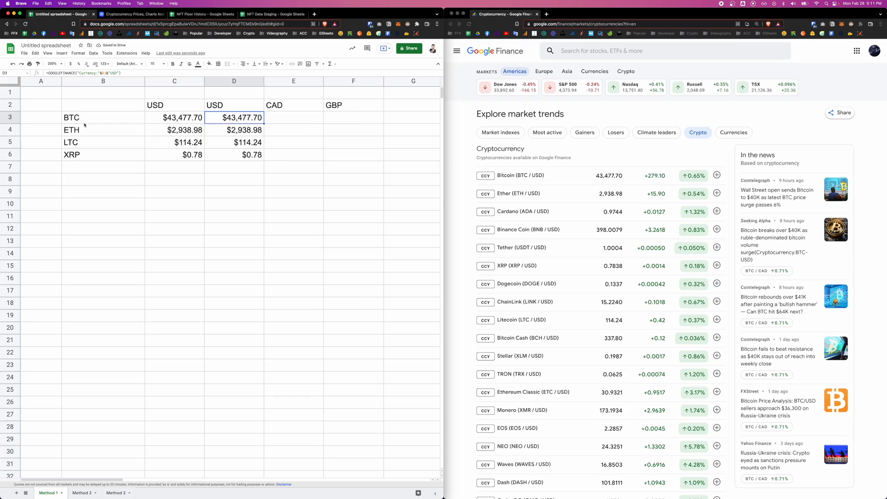
- Name the key 'Crypto Tracker', leave it read-only, and generate it
click(294, 117)
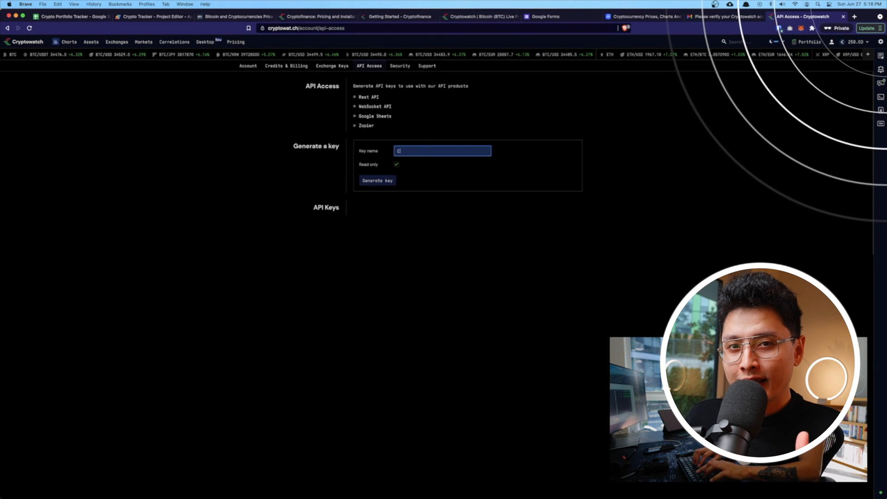
text(Crypto Tracker)
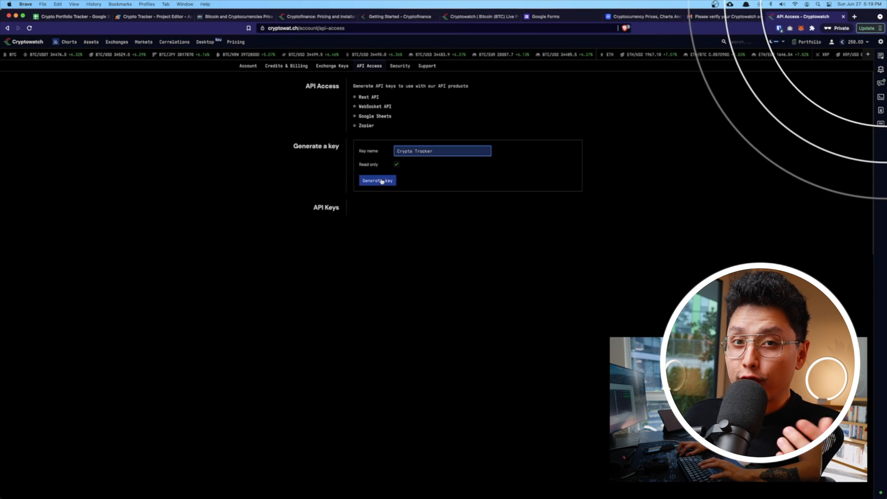
click(377, 181)
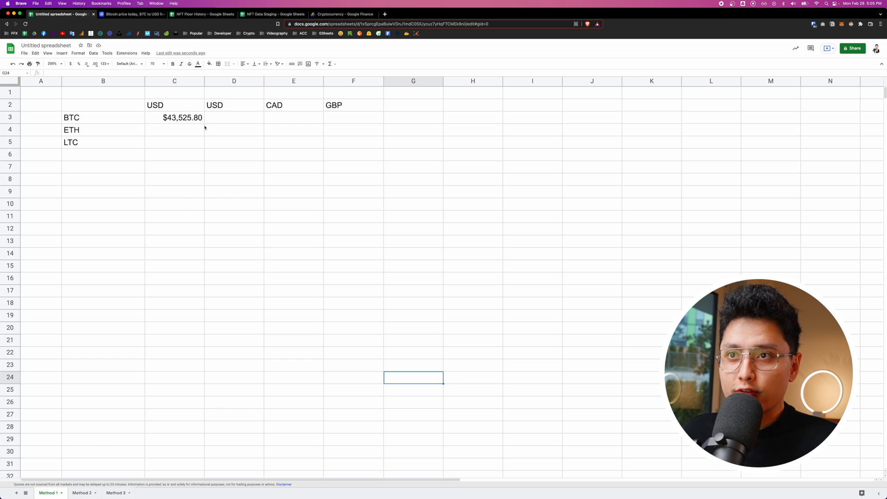
click(174, 117)
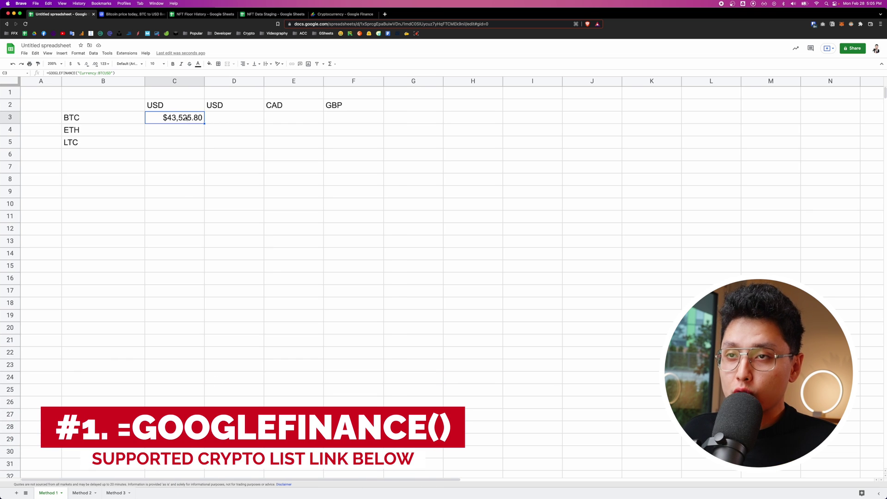
double_click(174, 118)
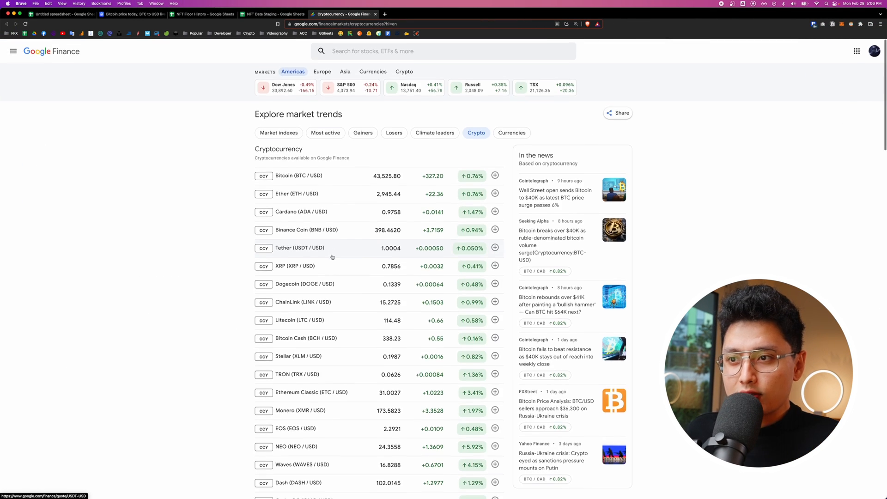
- Browse the Google Finance crypto list, then return to the price spreadsheet
scroll(down, 3)
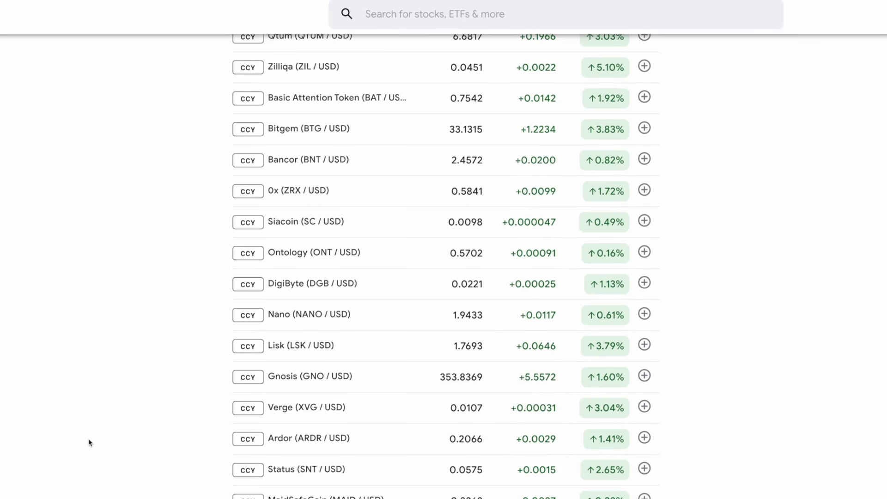
scroll(down, 3)
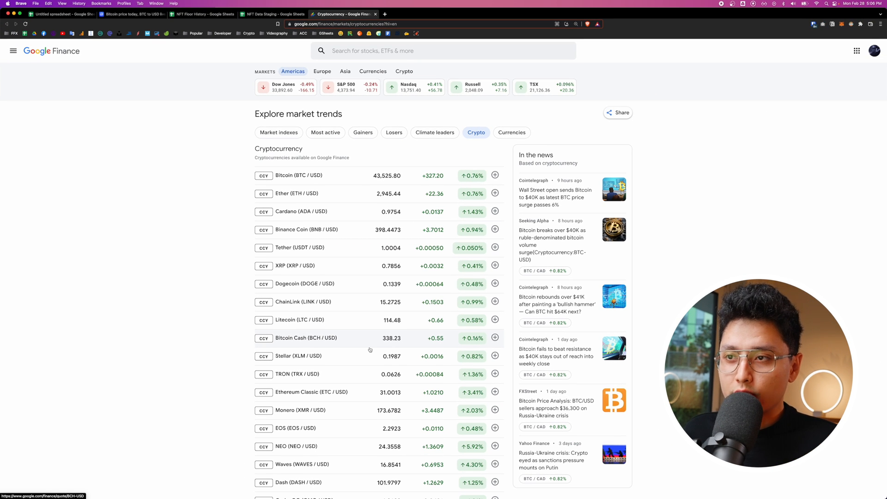
click(63, 16)
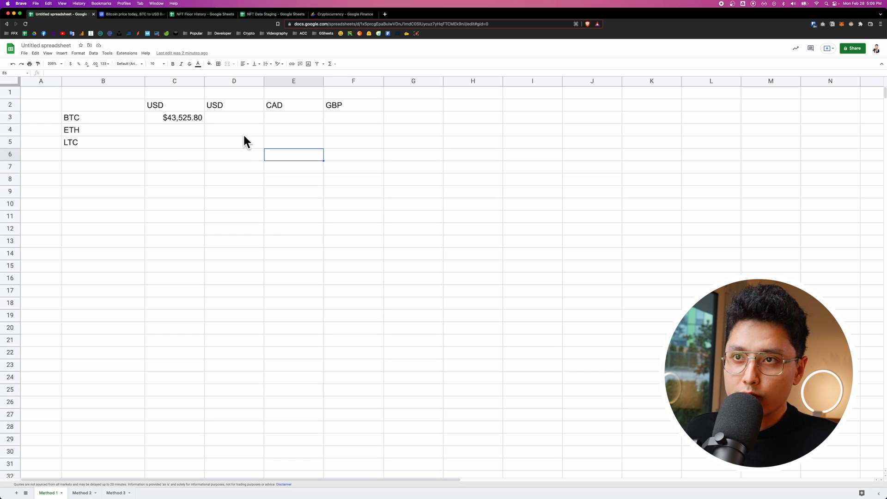
- Enter =GOOGLEFINANCE("Currency:ETHUSD") in C4 to show ETH's live USD price
click(174, 130)
text(=)
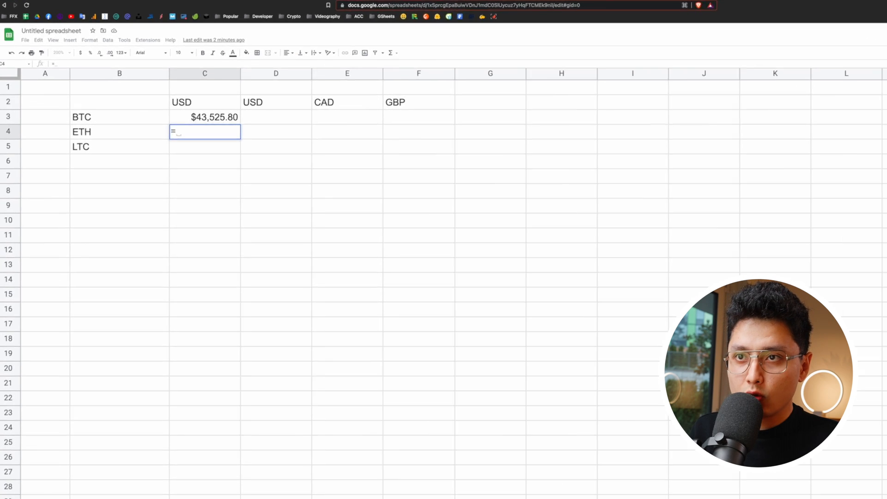
text(GOOGLEFINANCE()
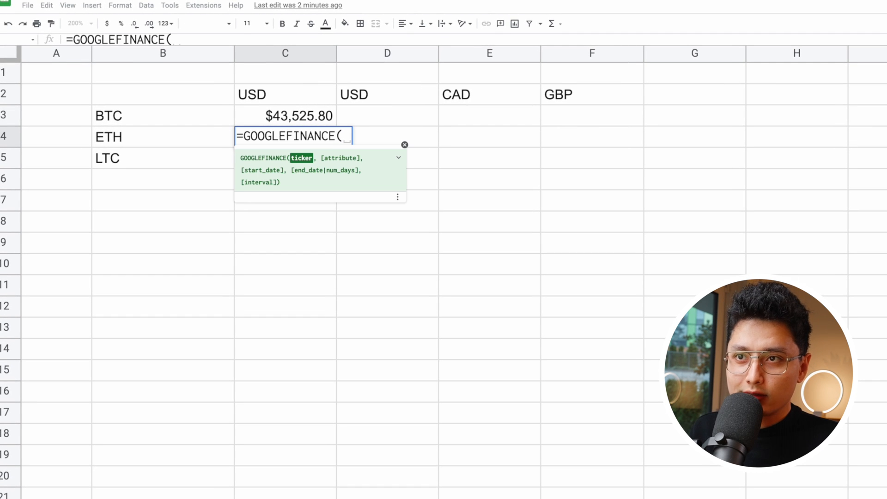
text("")
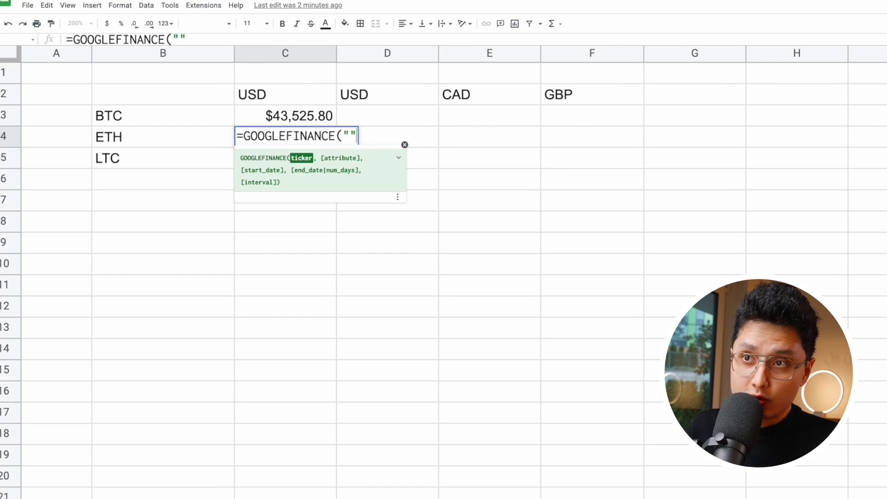
text(Curr)
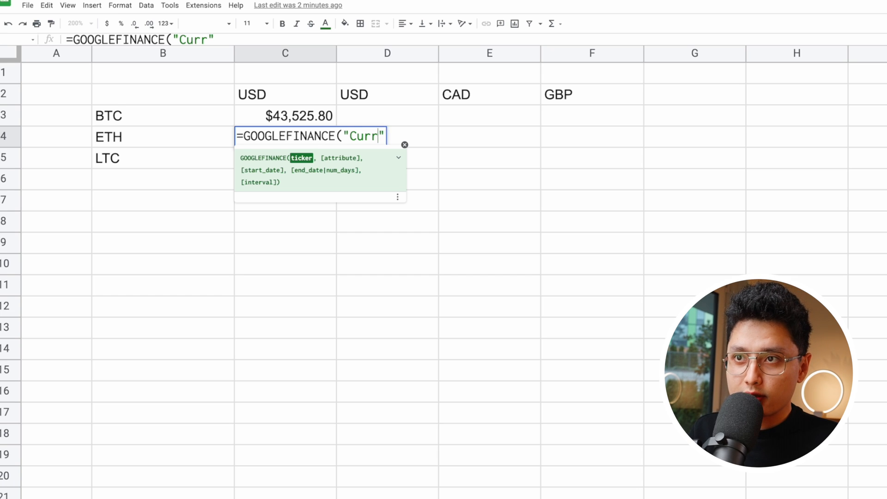
text(ecy:)
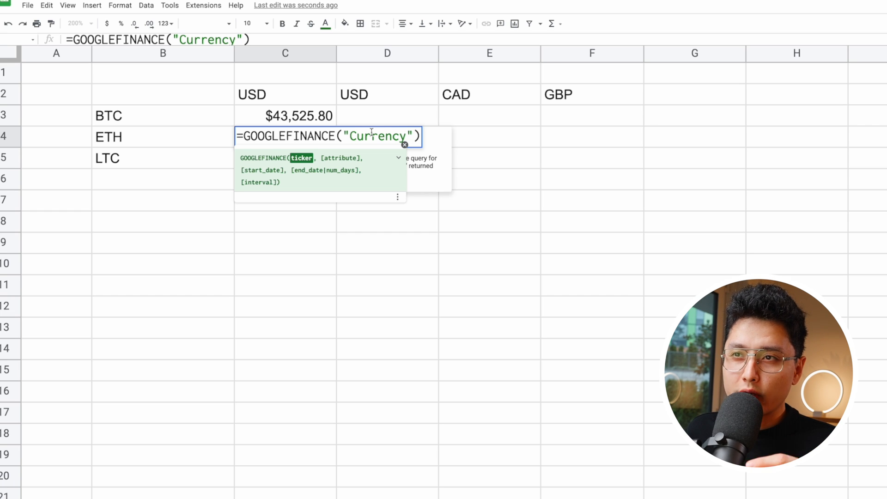
text(:ETHU)
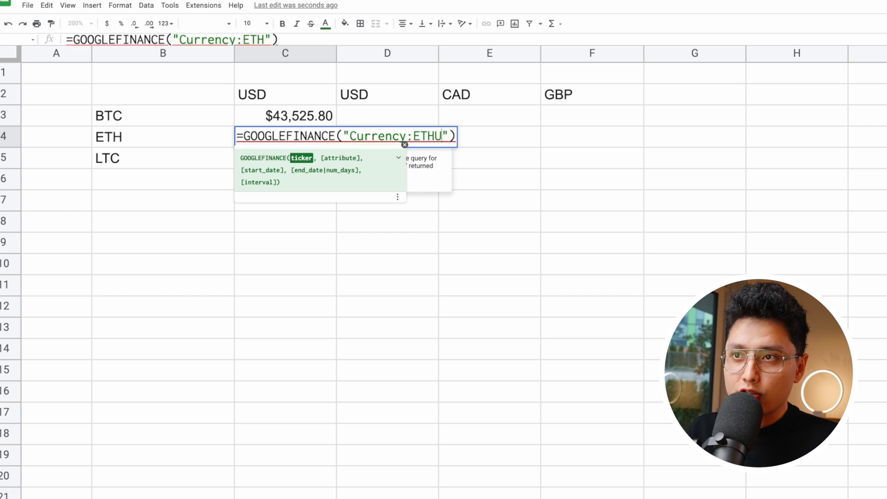
key(Enter)
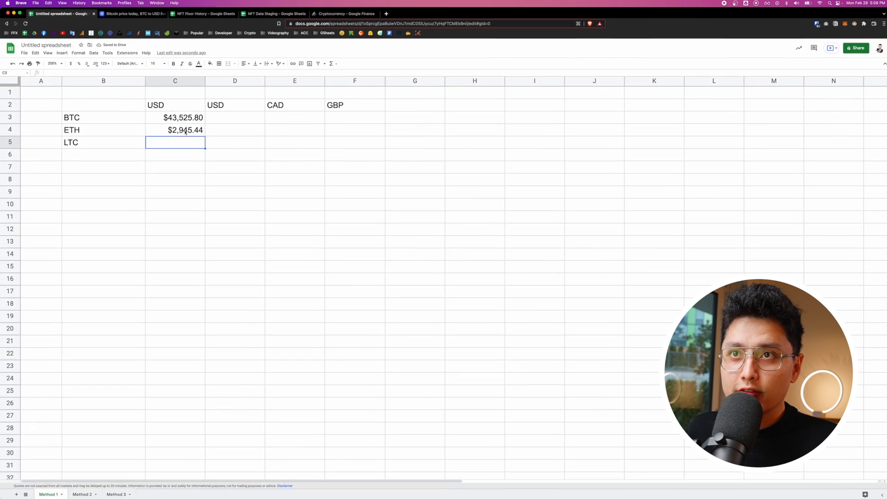
- Enter =GOOGLEFINANCE("Currency:LTCUSD") in C5 to show LTC's live USD price
click(133, 14)
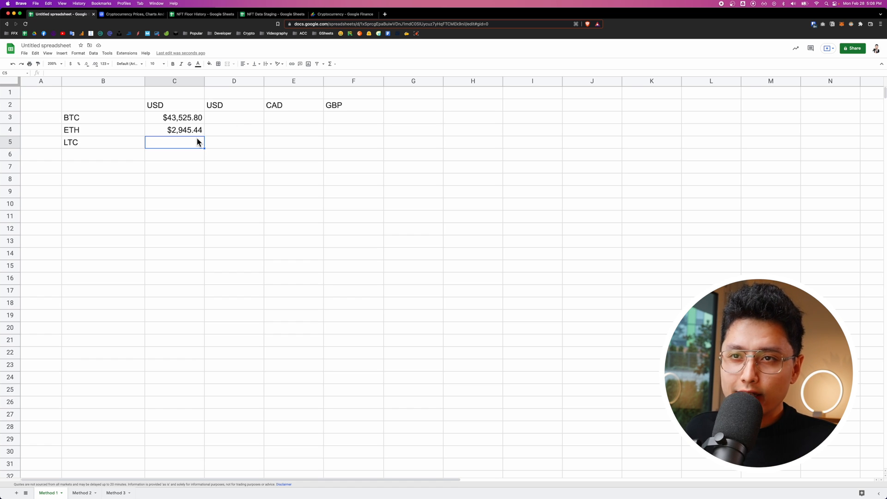
text(=GOOGLEFINANCE()
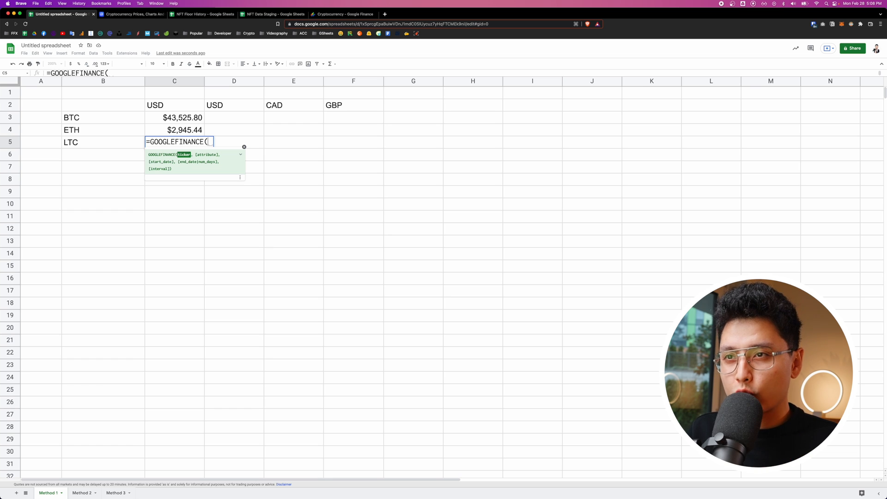
text("")
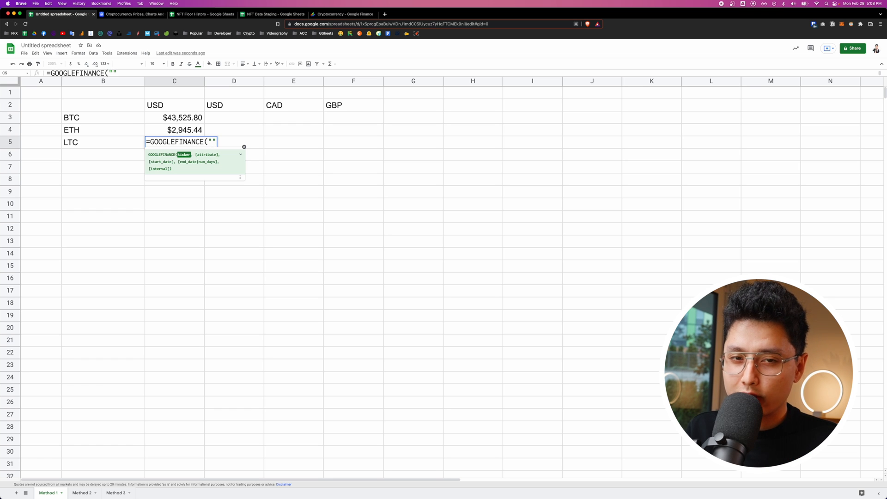
text(Currency:)
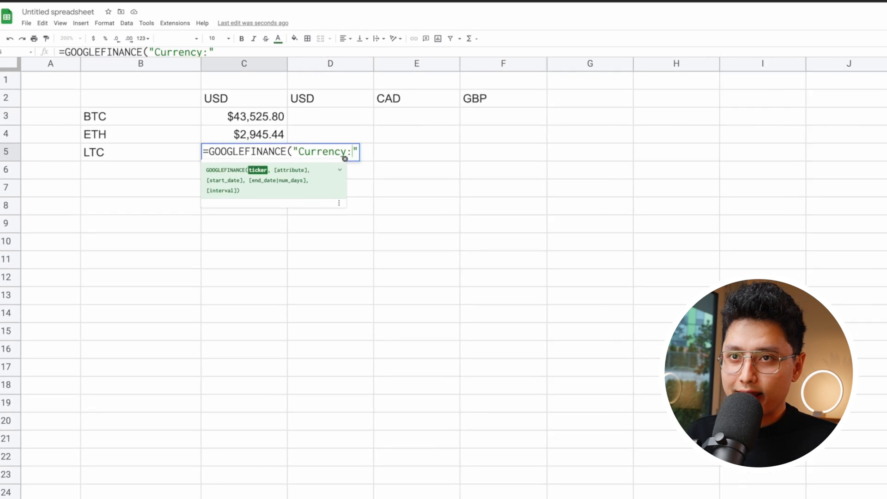
text(LTCUSD)
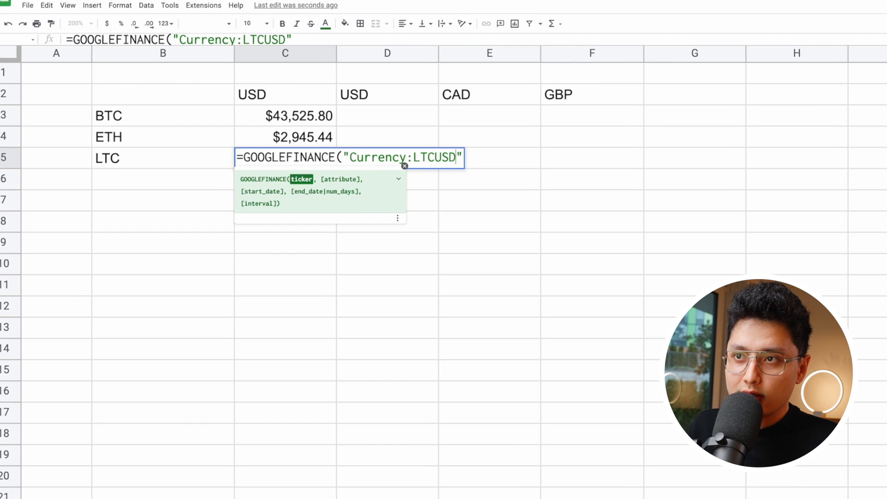
key(Enter)
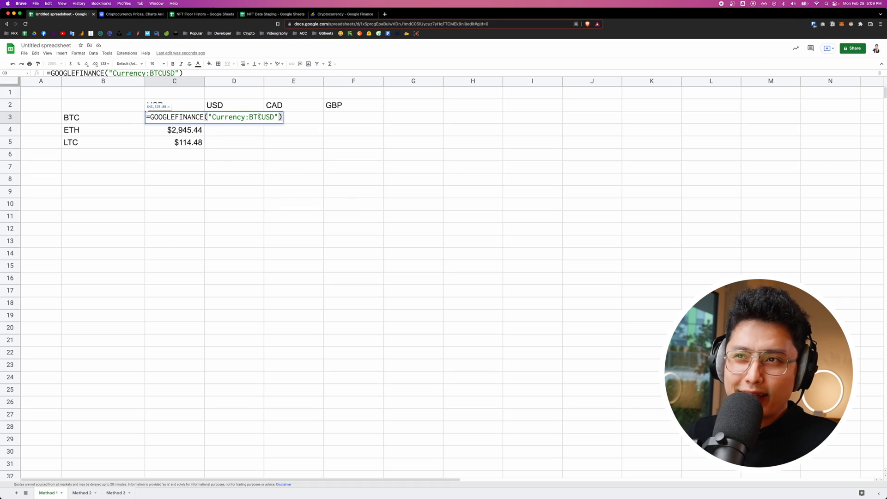
mouse_move(243, 119)
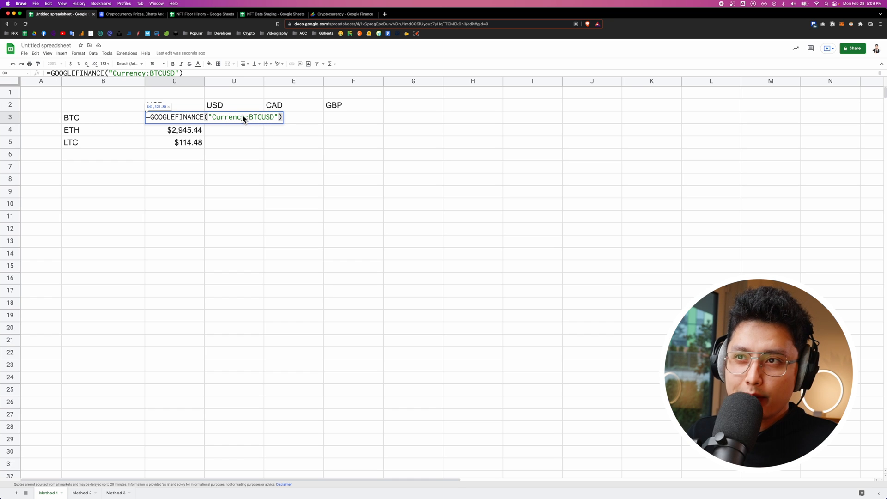
- Build =GOOGLEFINANCE("Currency:"&B3&"USD") in D3, taking the BTC ticker from B3
key(Enter)
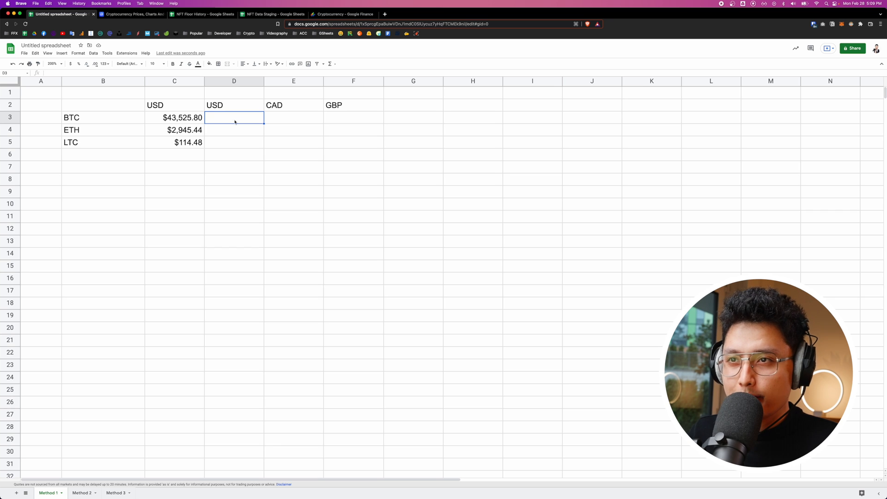
text(=GOOGLEFINANCE("Currency:BTCUSD"))
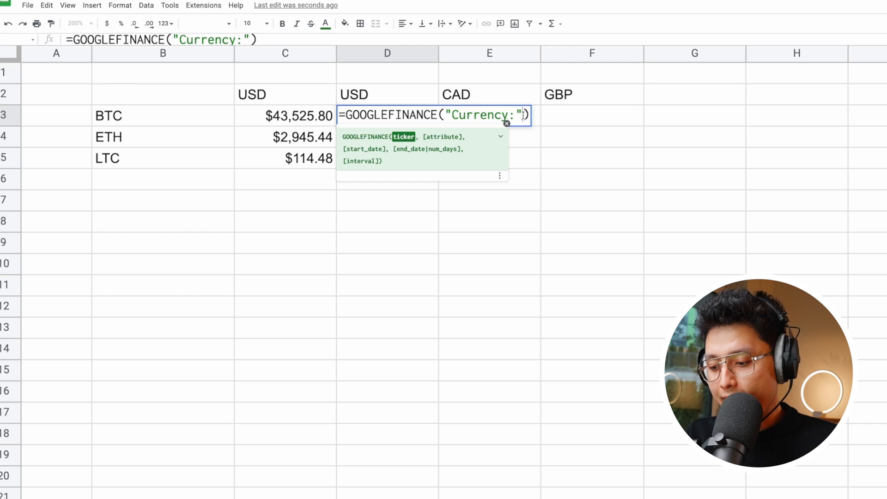
text(&)
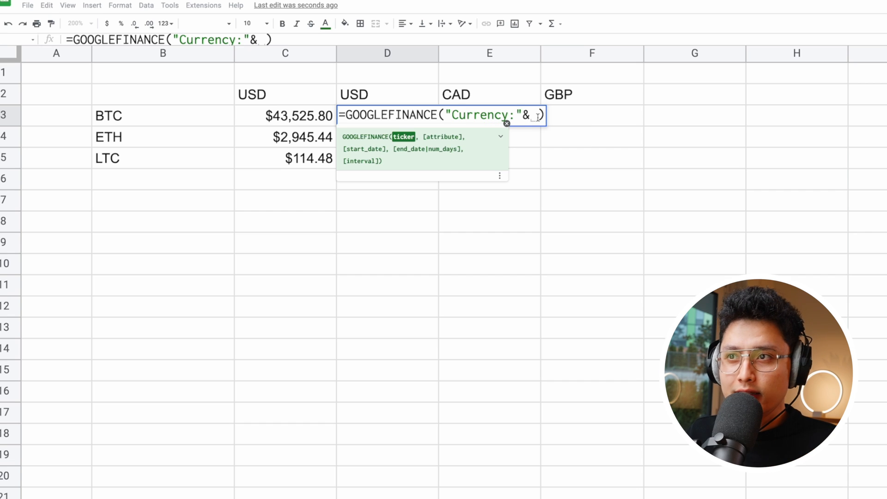
mouse_move(39, 120)
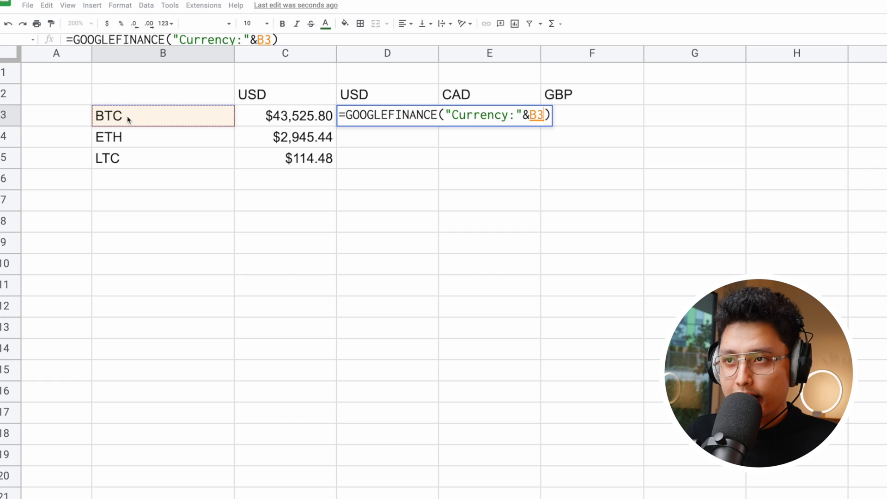
text(&)
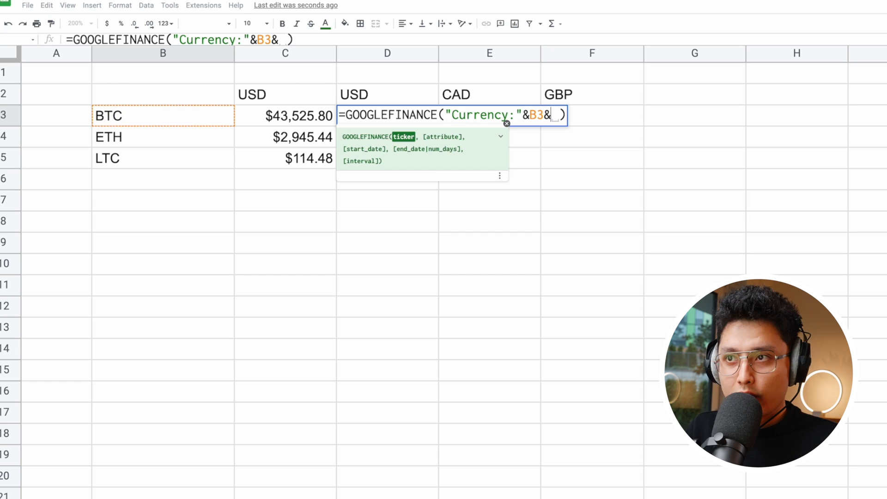
text("")
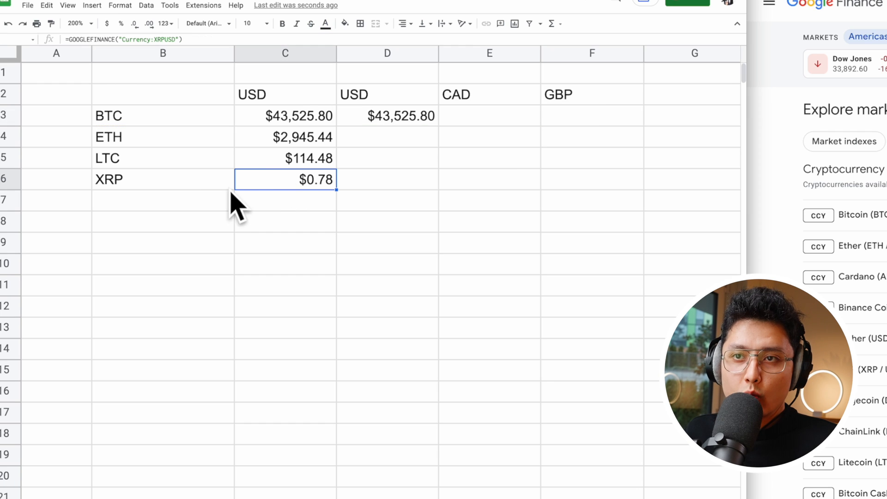
mouse_move(268, 172)
text(E)
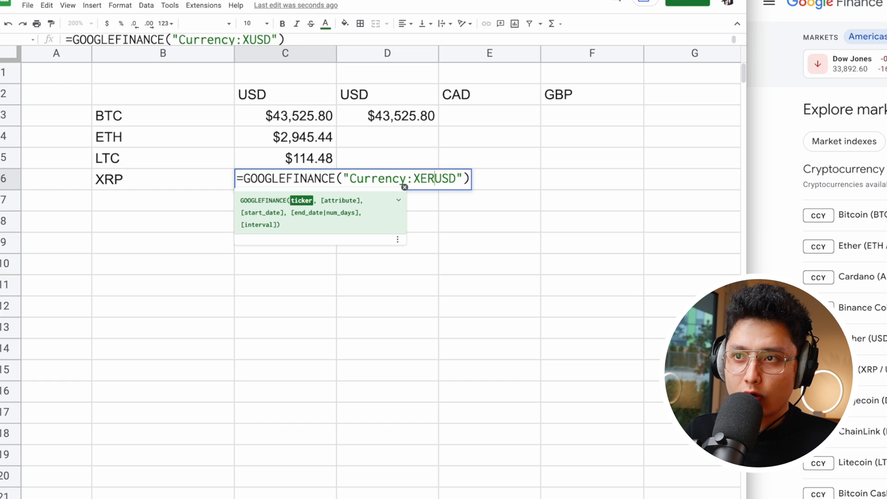
- Confirm the XRP row and commit the ticker-based USD formula in D3
key(Enter)
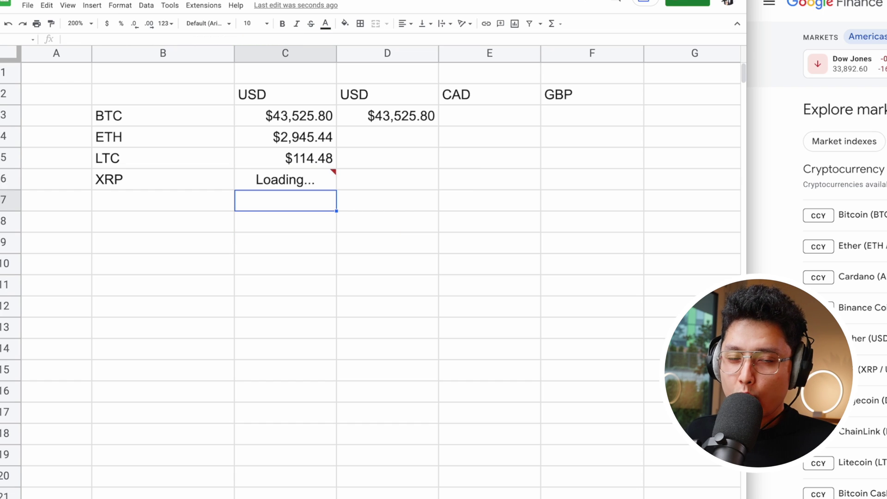
click(388, 116)
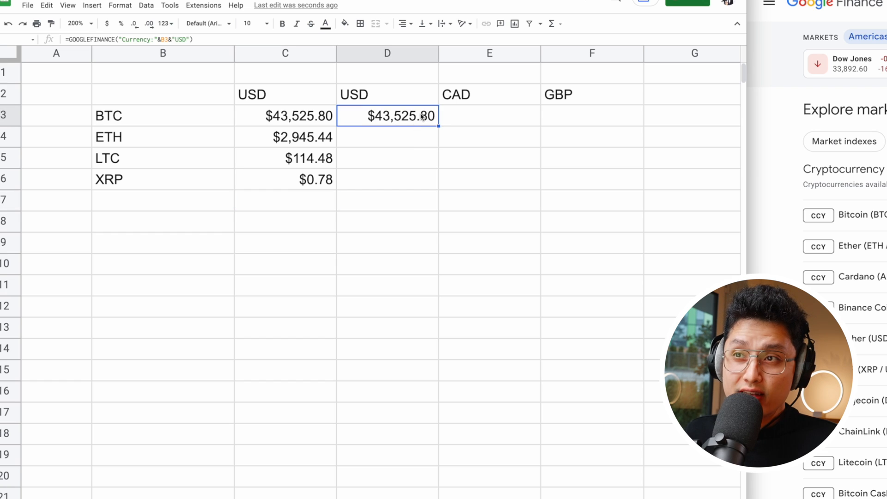
double_click(387, 116)
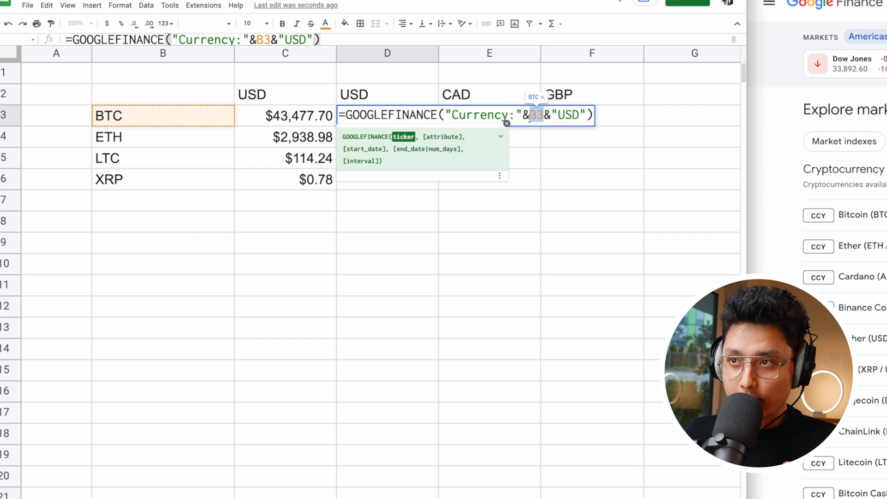
key(Enter)
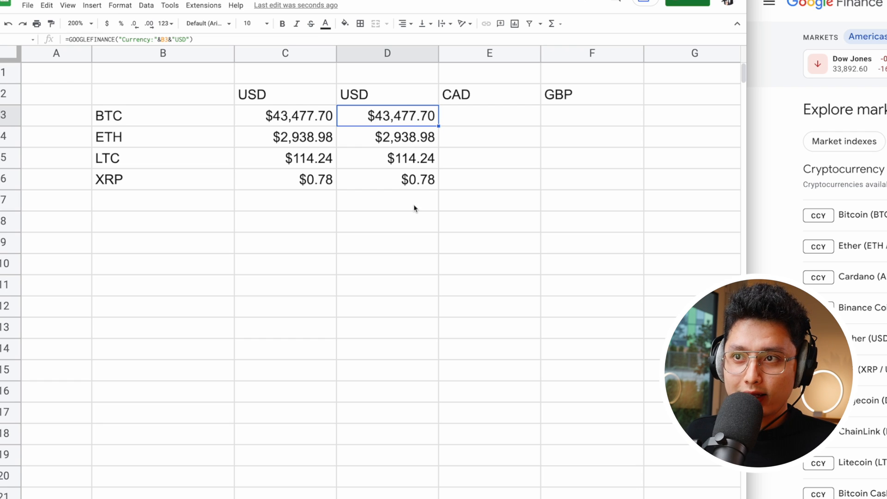
mouse_move(131, 127)
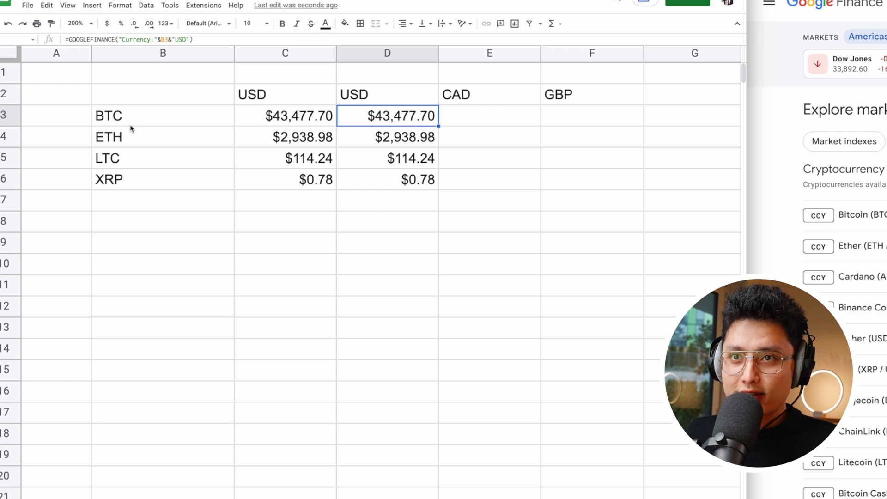
- Fill the USD formula down to D6 and verify the copied reference in D4
click(386, 136)
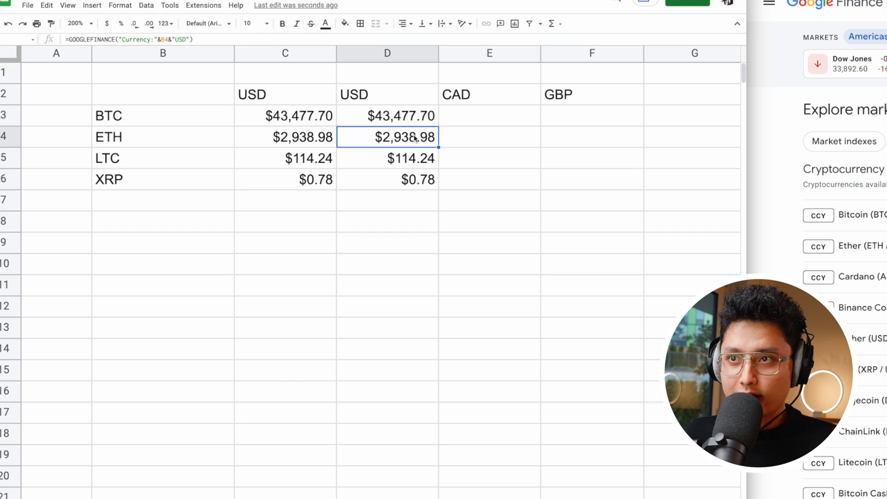
double_click(388, 137)
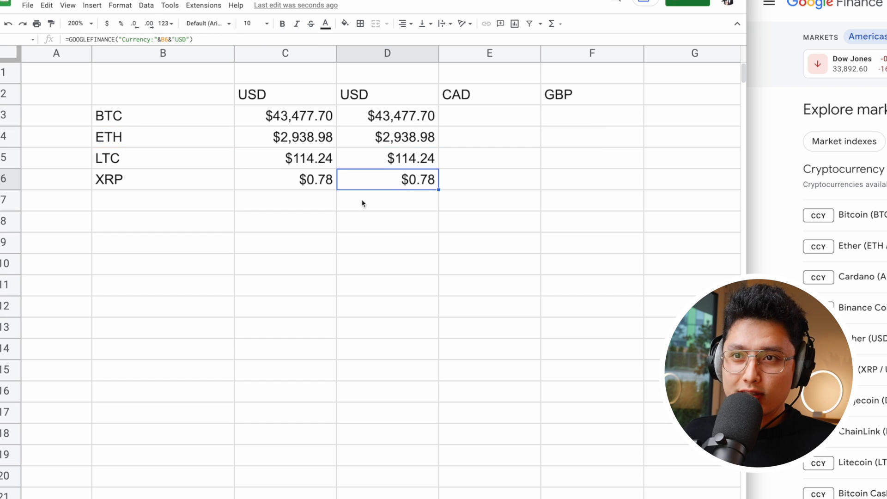
click(162, 200)
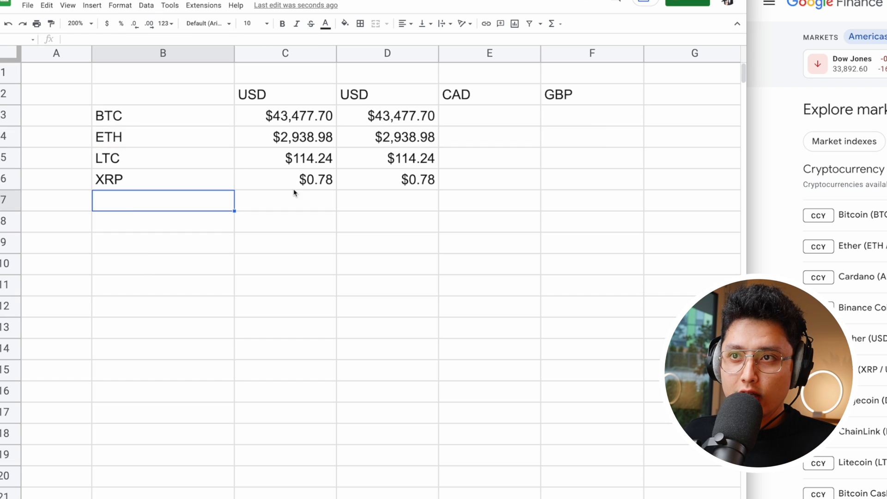
click(285, 158)
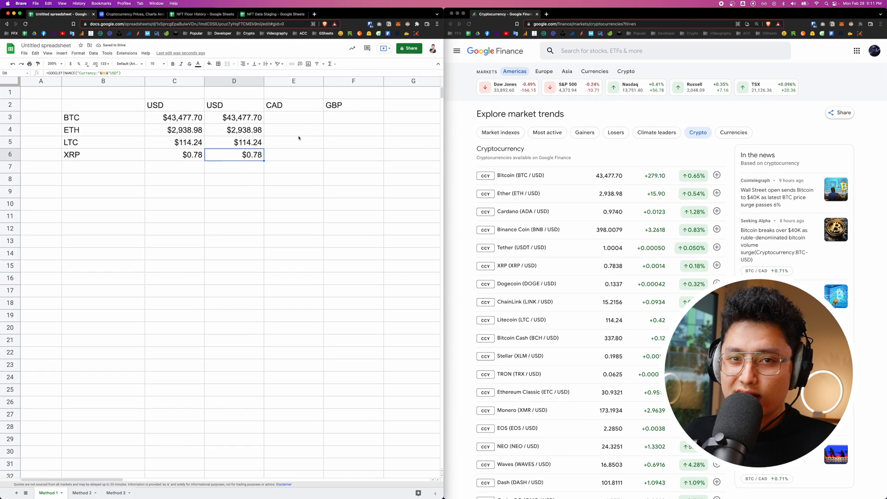
- Enter =GOOGLEFINANCE("Currency:"&B3&"CAD") in E3 for the Canadian dollar price
click(294, 117)
text(=GOOGLEFINANCE("Currency:"&B3&"USD)
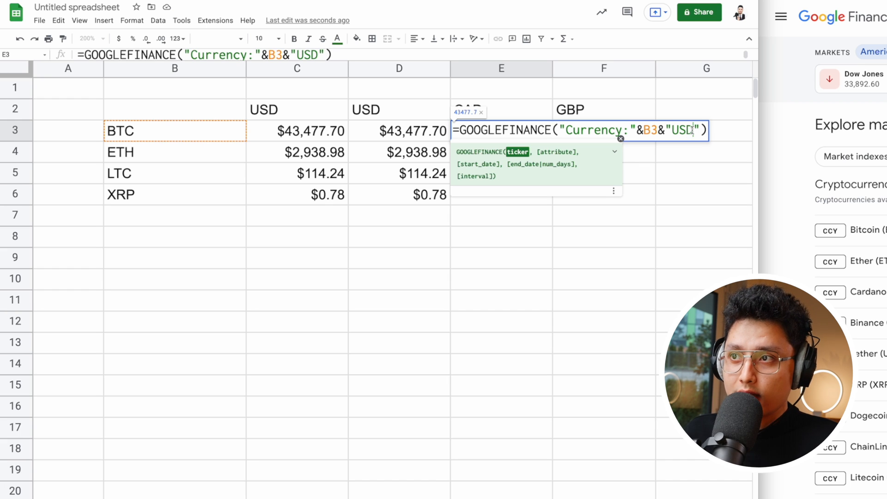
text(CAD)
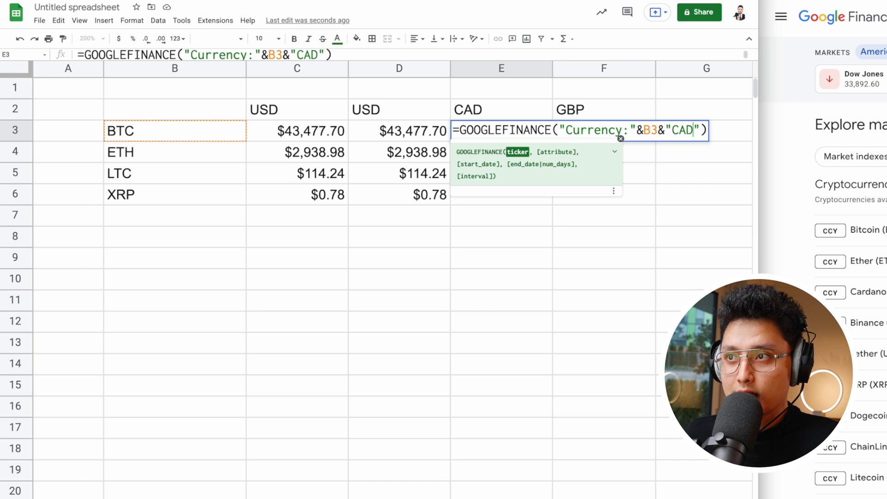
key(Enter)
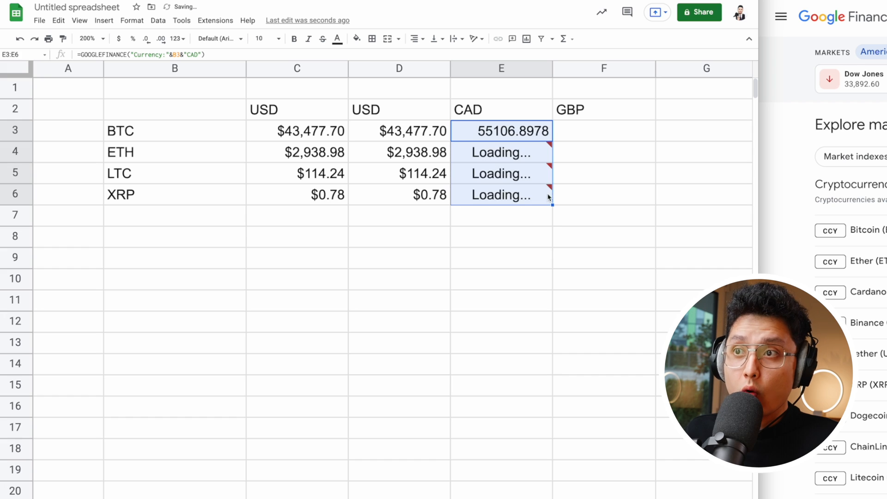
- Fill the CAD prices down to E6 and format them as currency
click(501, 132)
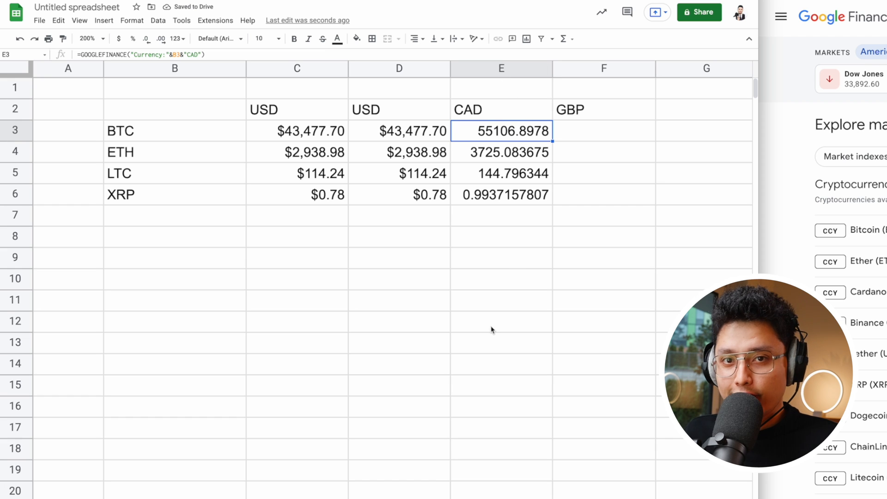
click(501, 68)
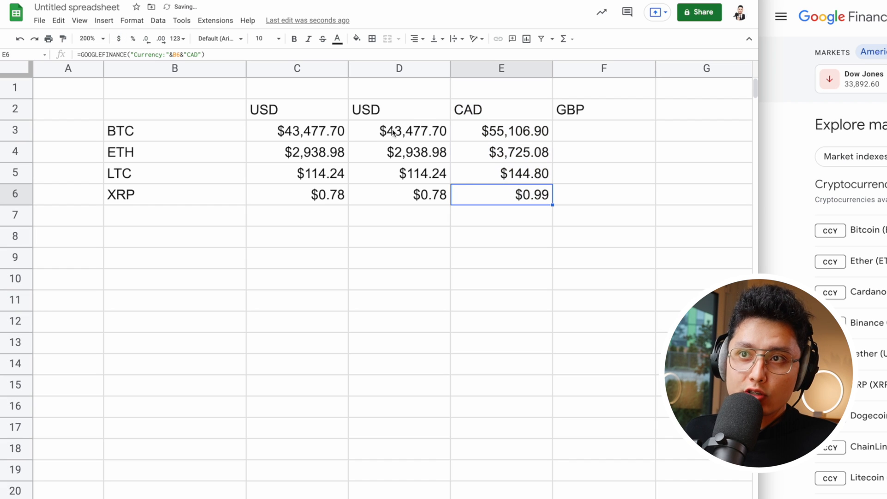
click(409, 131)
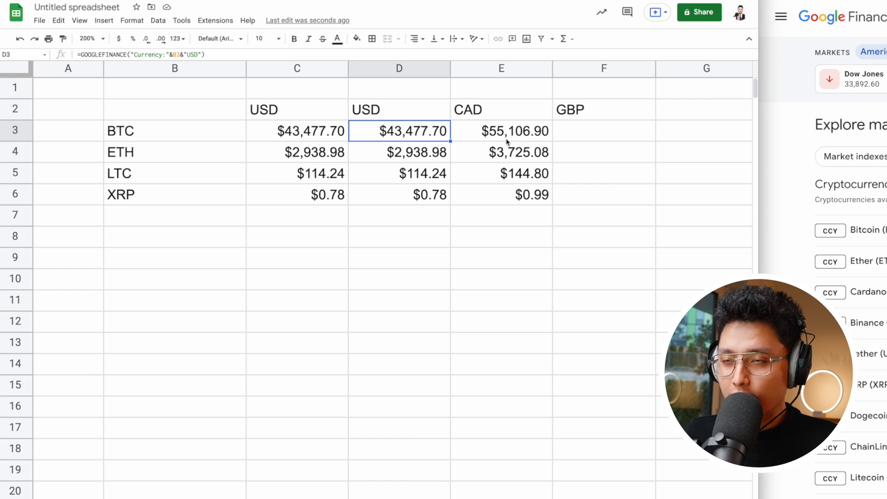
mouse_move(518, 136)
text(=GOOGLEFINANCE("Currency:"&B3&"GB"))
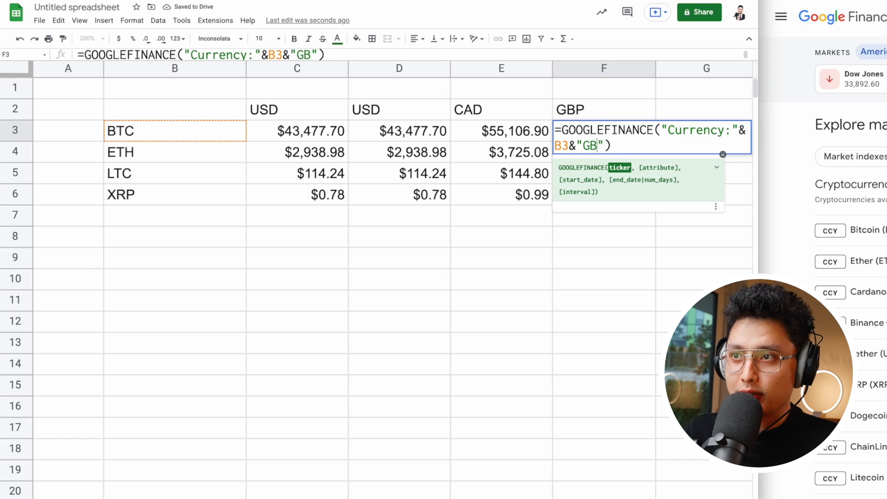
- Commit =GOOGLEFINANCE("Currency:"&B3&"GBP") in F3 and fill the pound prices down to F6
key(Enter)
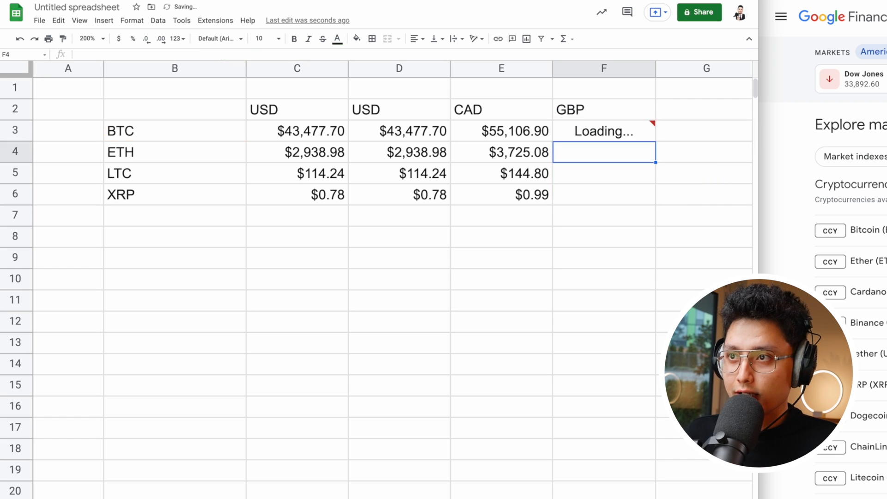
click(604, 131)
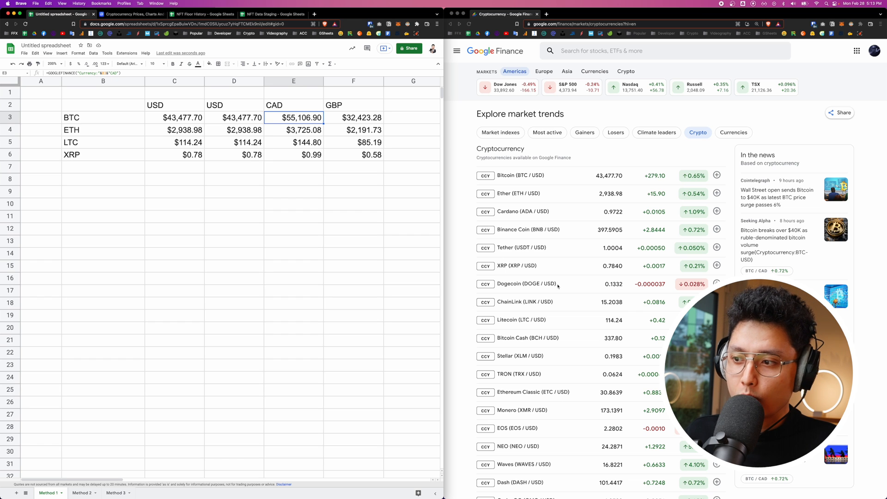
scroll(down, 3)
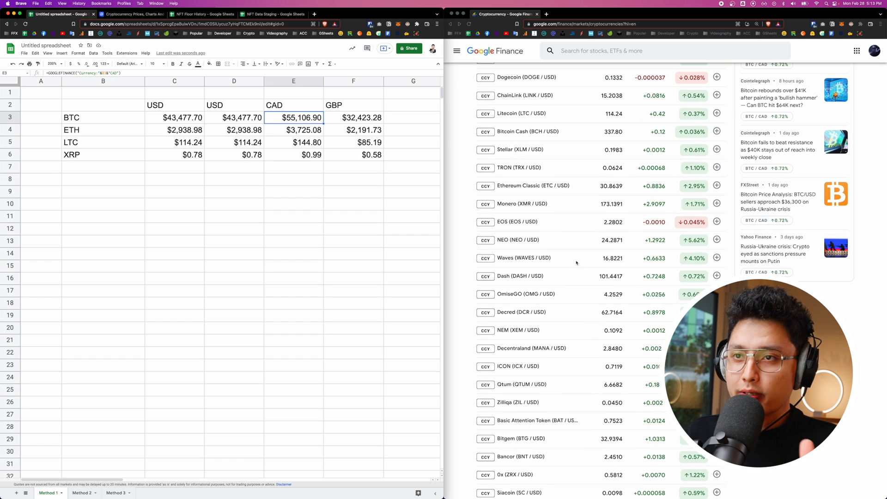
click(173, 203)
text(=GOOGLEFINANCE(")
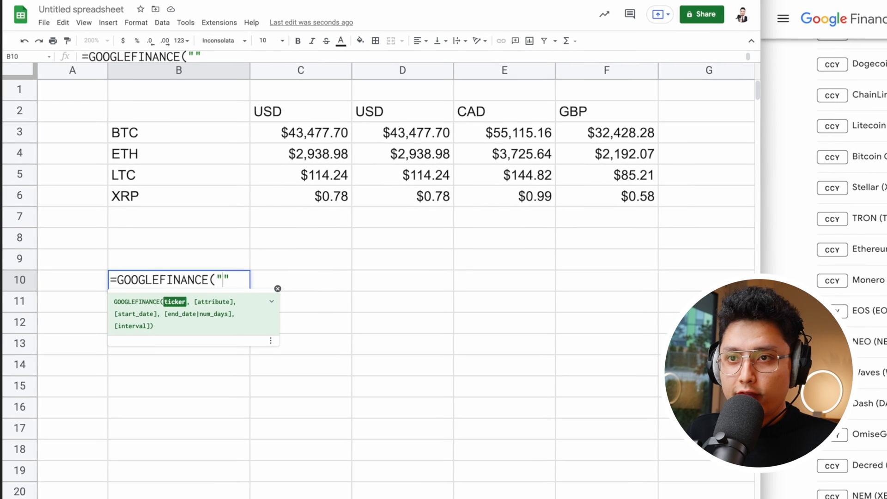
- Enter =GOOGLEFINANCE("BTCUSD") in B10, returning 43477.7, and compare it with C3's Currency: formula
text(BTCUSD)
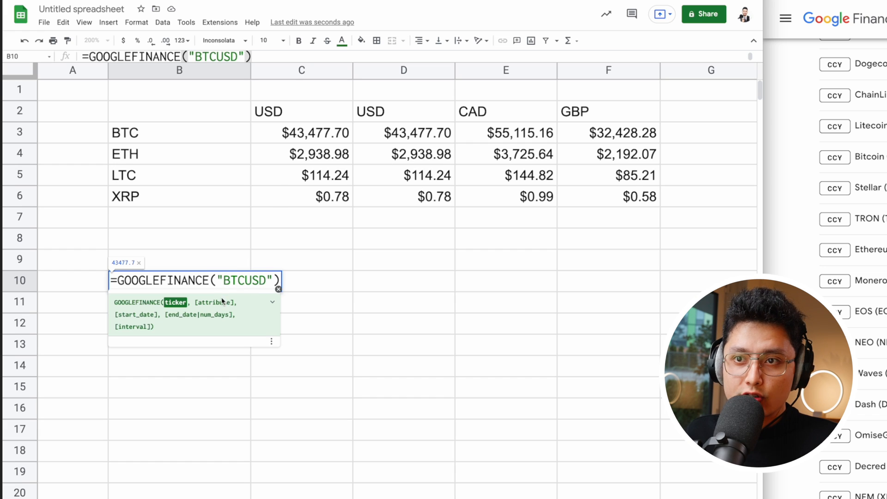
key(Enter)
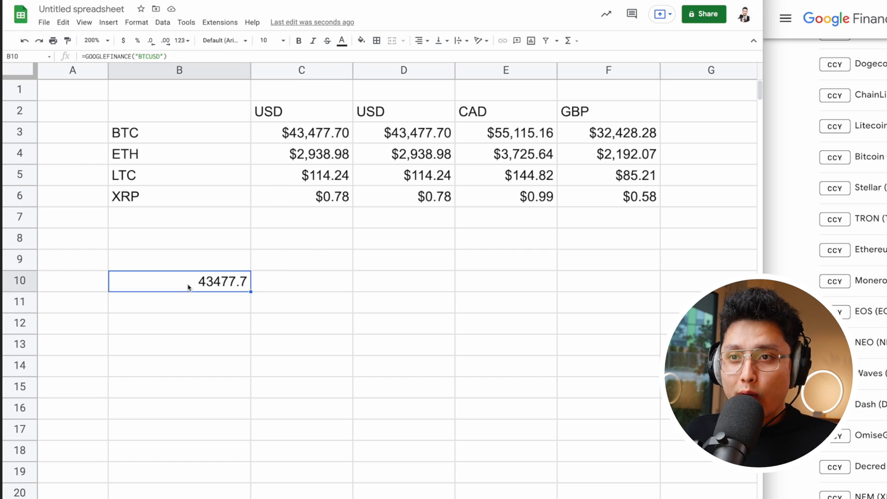
mouse_move(179, 303)
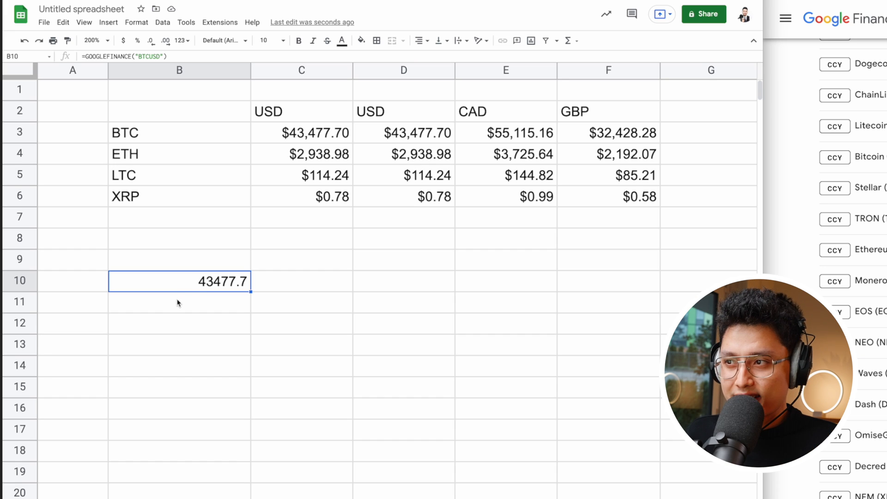
mouse_move(216, 292)
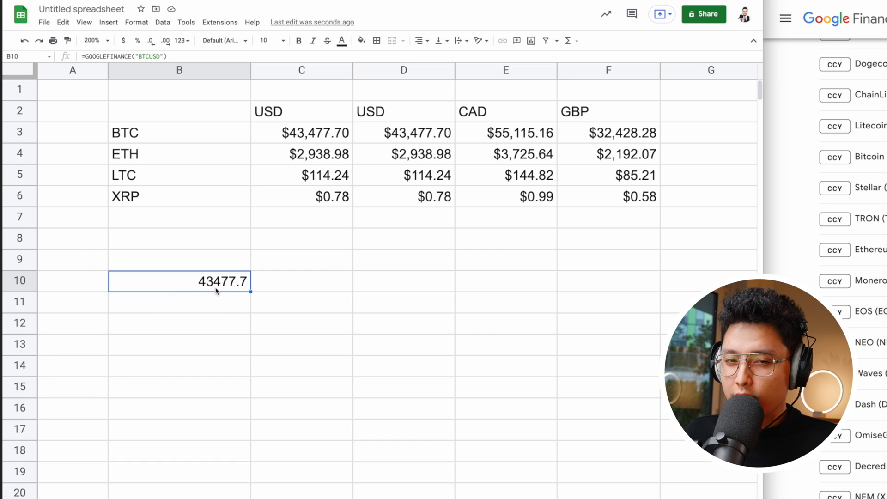
click(302, 133)
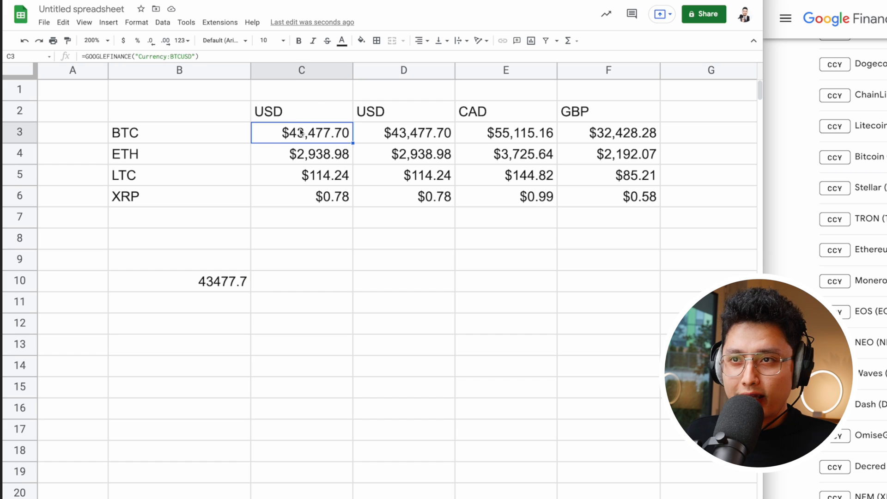
click(403, 176)
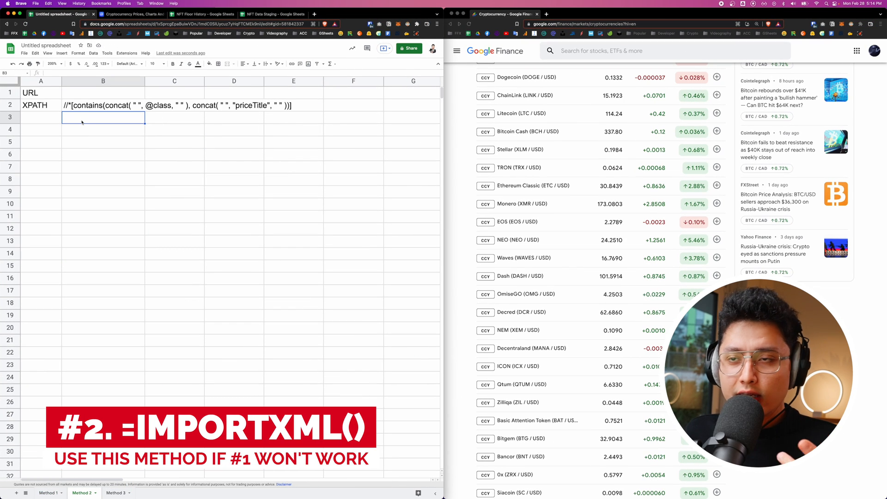
- Start an =IMPORTXML formula in B3 on the Method 2 sheet via autocomplete
text(=)
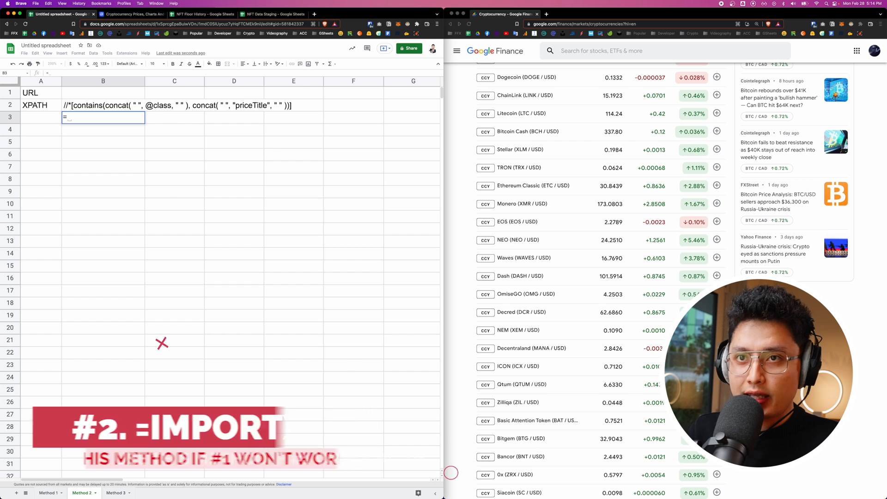
text(=importxml)
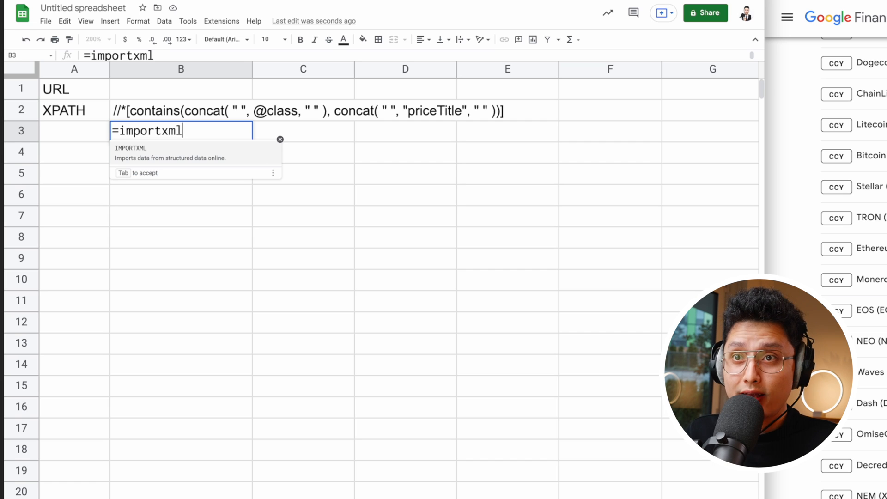
key(Tab)
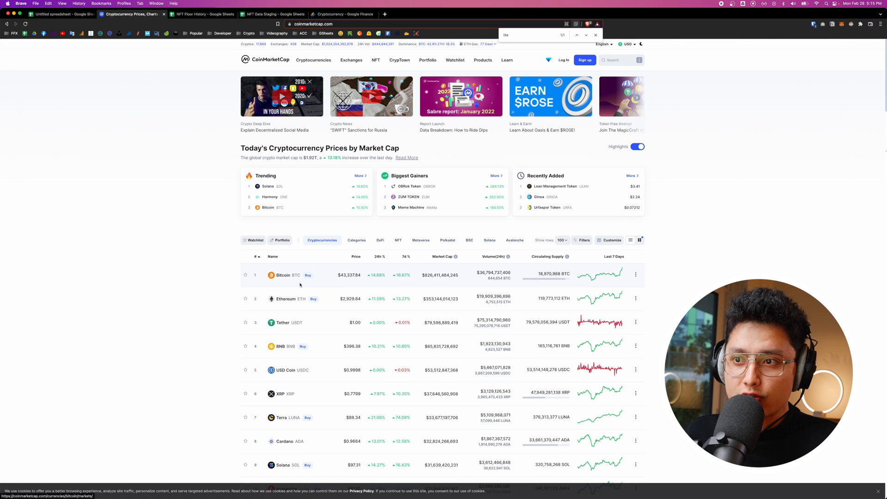
click(283, 276)
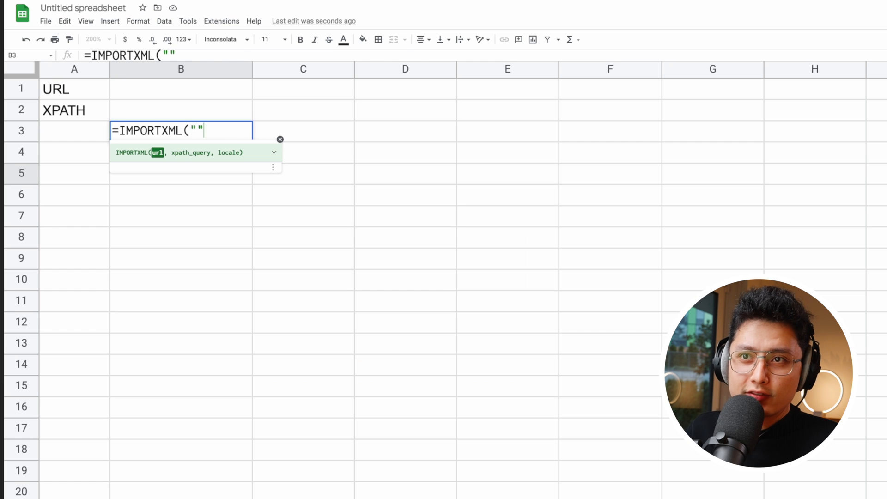
text(https://coinmarketcap.com/currencies/bitcoin/)
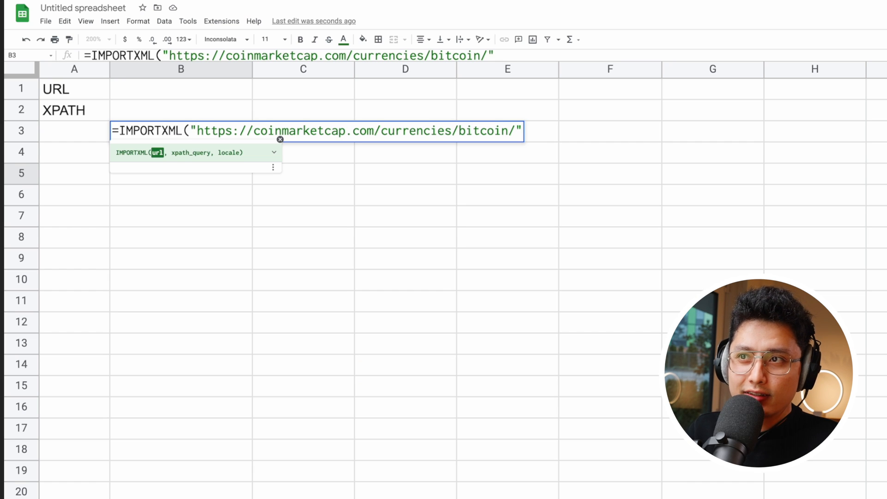
text(,)
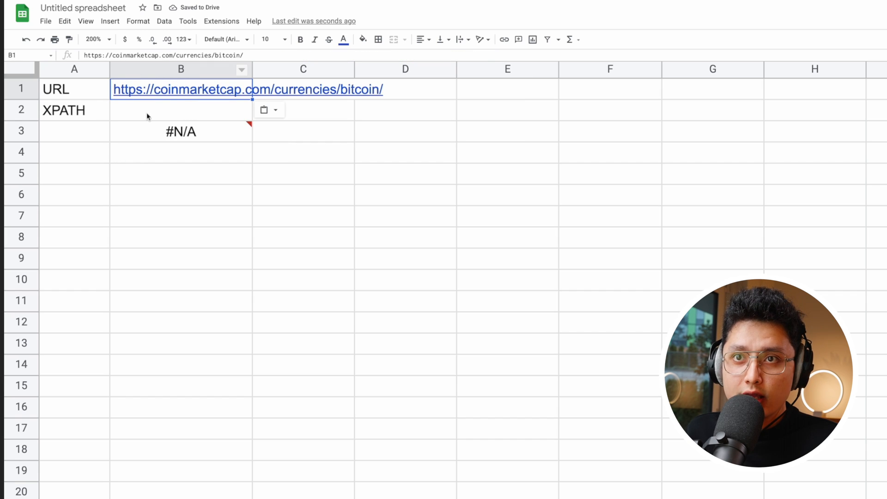
- Enter =IMPORTXML(B1,B2) in B3 and inspect the invalid-XPath #VALUE! error it returns
click(181, 110)
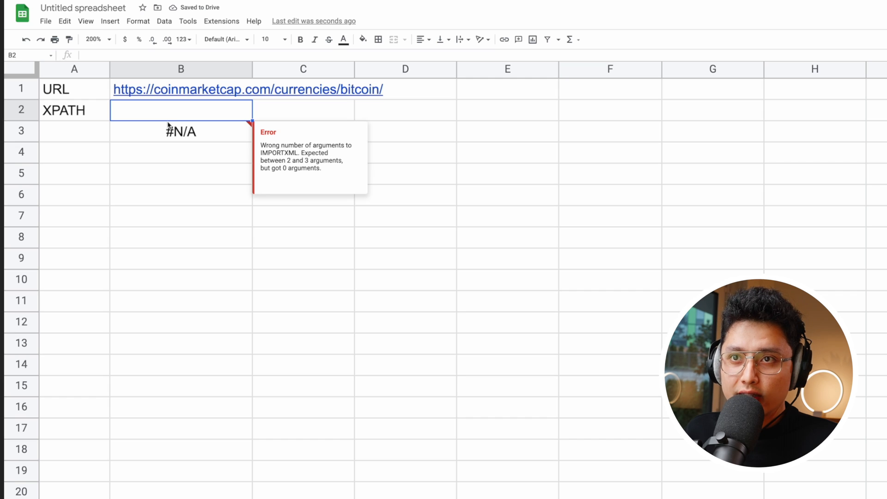
text(=IMPORTXML()
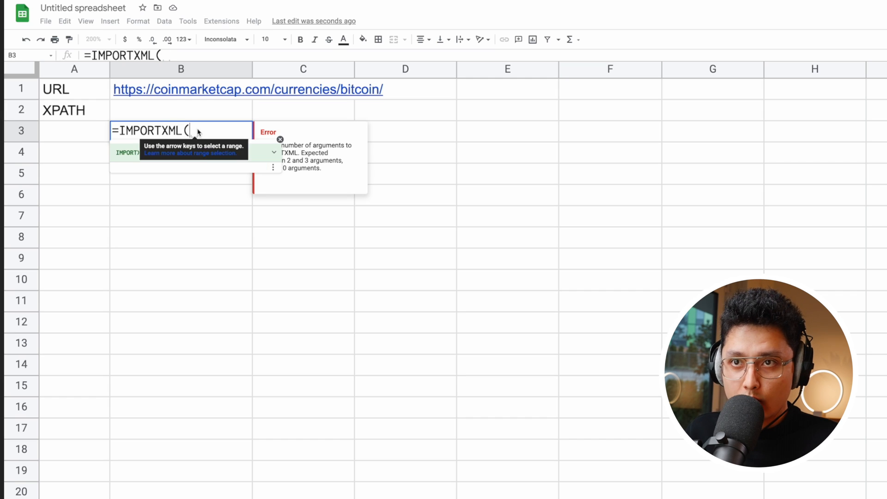
click(181, 88)
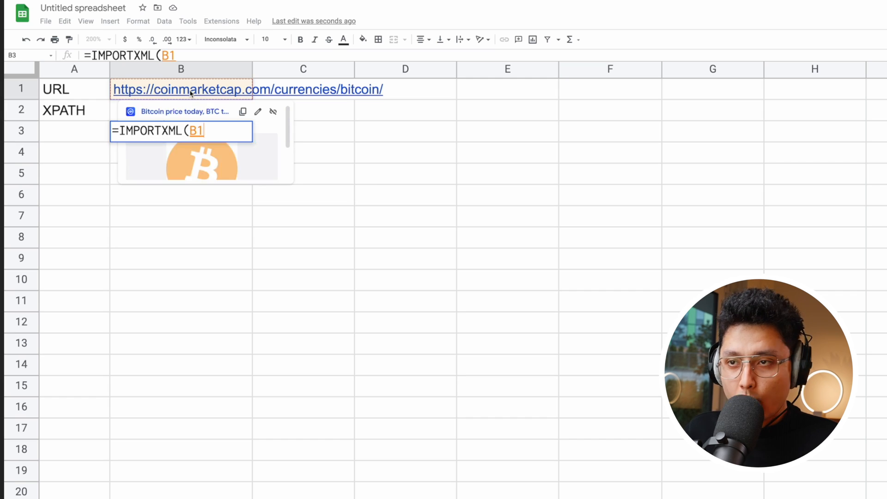
text(,B23)
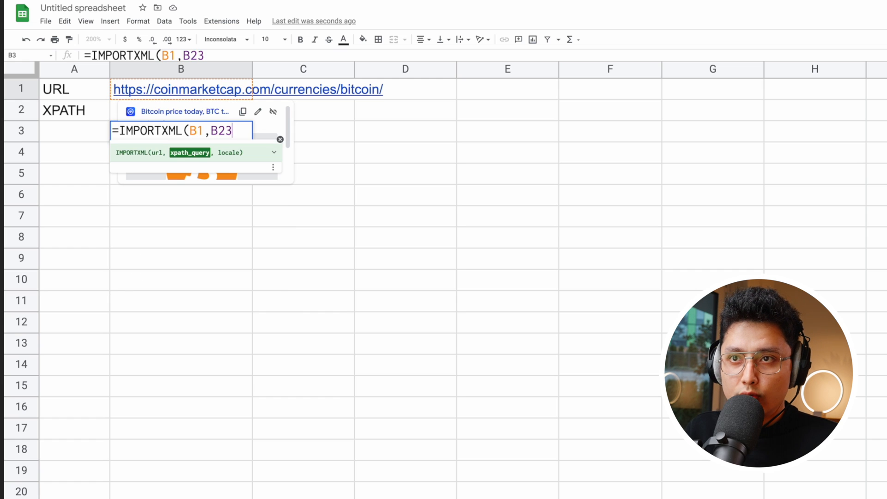
key(Enter)
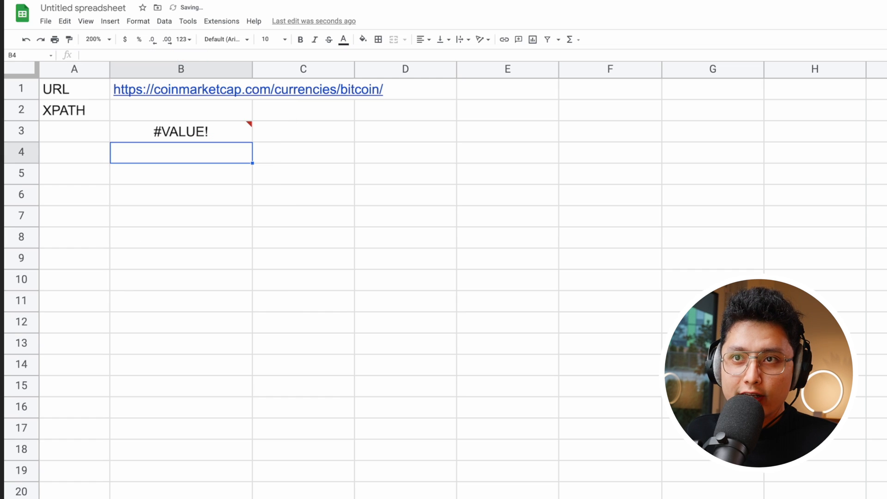
click(181, 132)
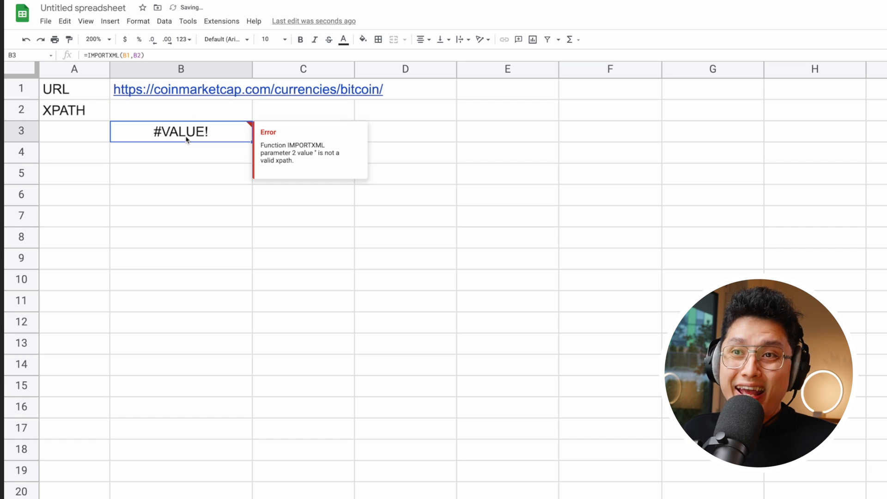
double_click(181, 131)
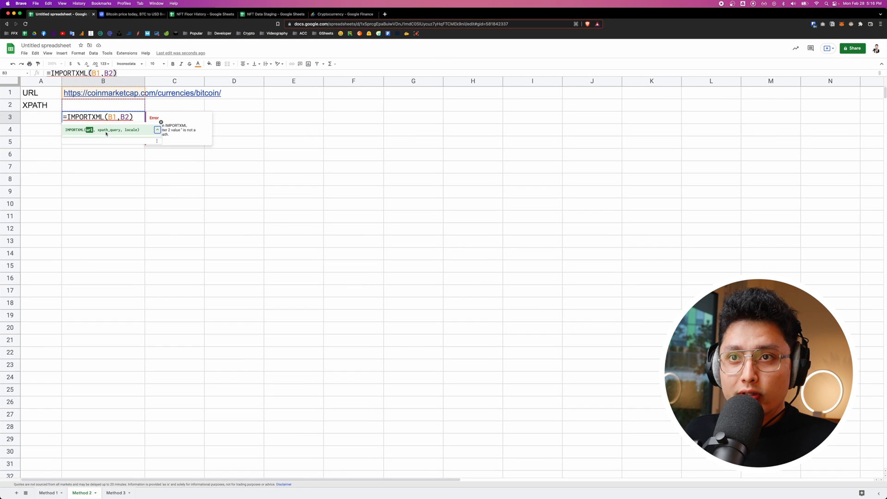
- Inspect the Bitcoin price span with DevTools on CoinMarketCap and copy its XPath, then head back to the sheet
click(129, 15)
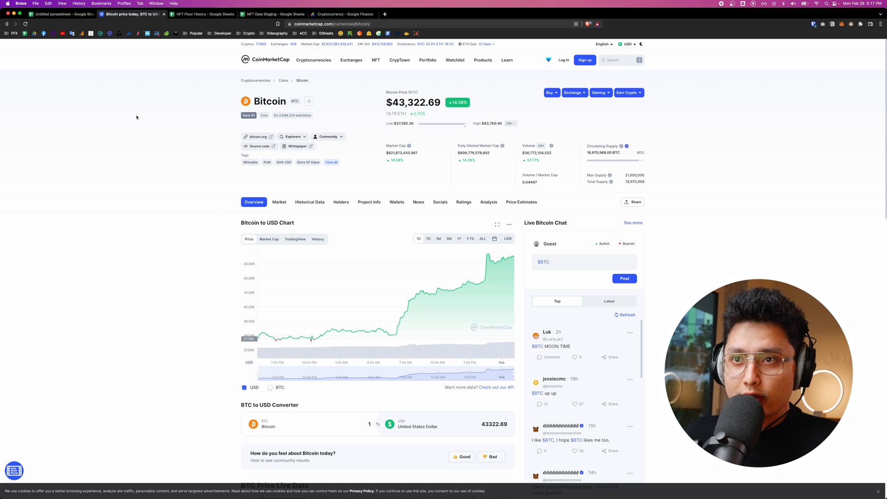
key(F12)
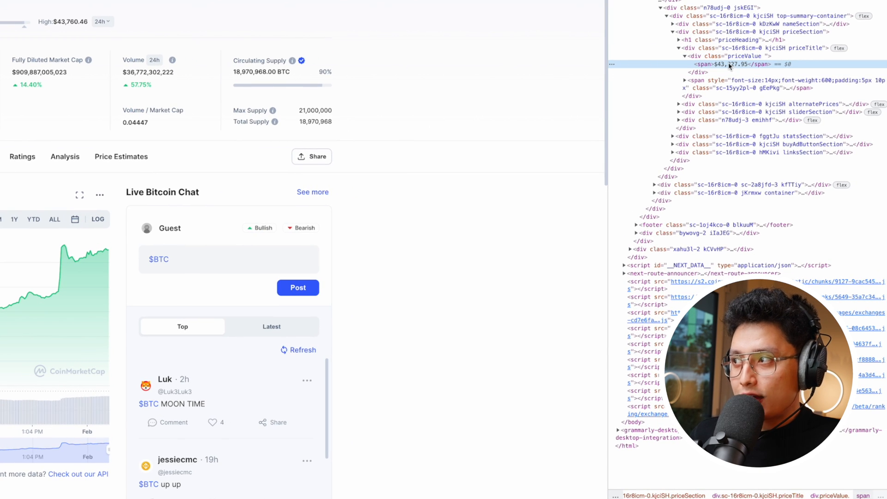
right_click(730, 64)
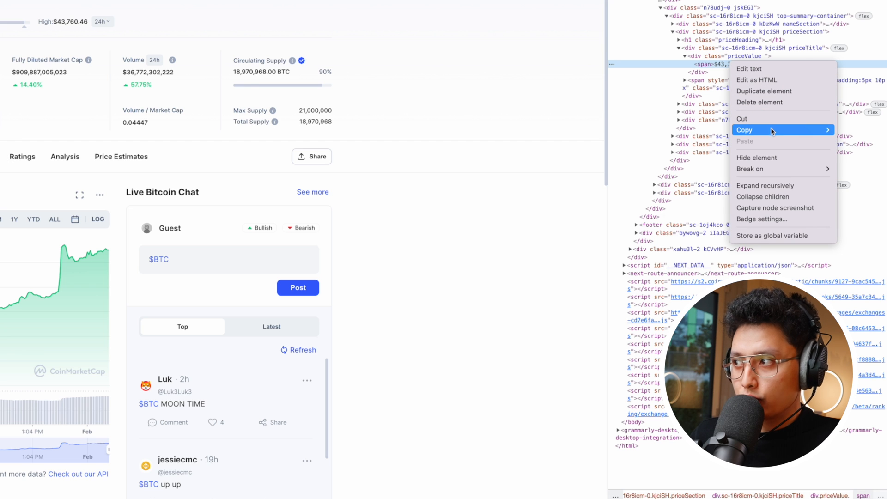
mouse_move(772, 130)
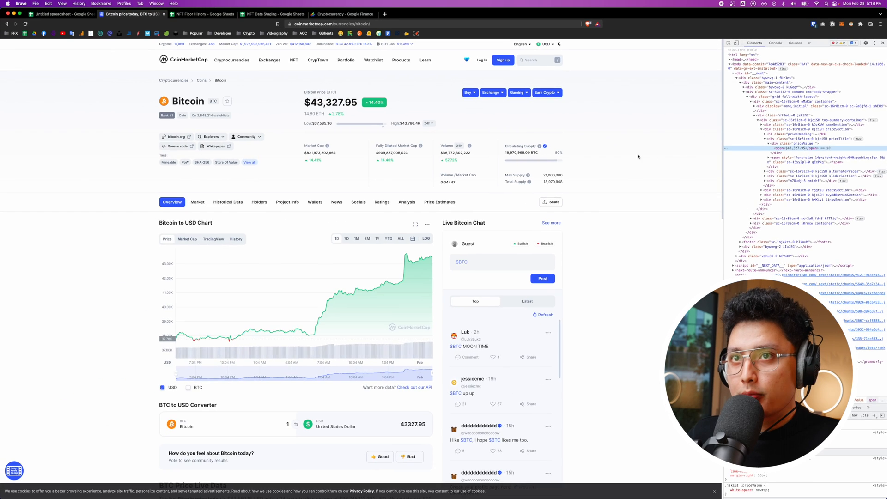
click(64, 17)
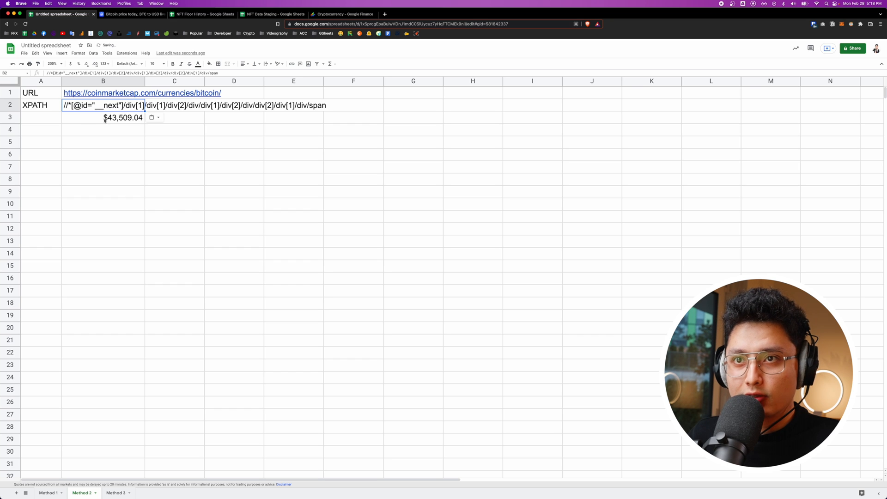
- Return to the CoinMarketCap Bitcoin page after B3 shows $43,509.04
click(103, 118)
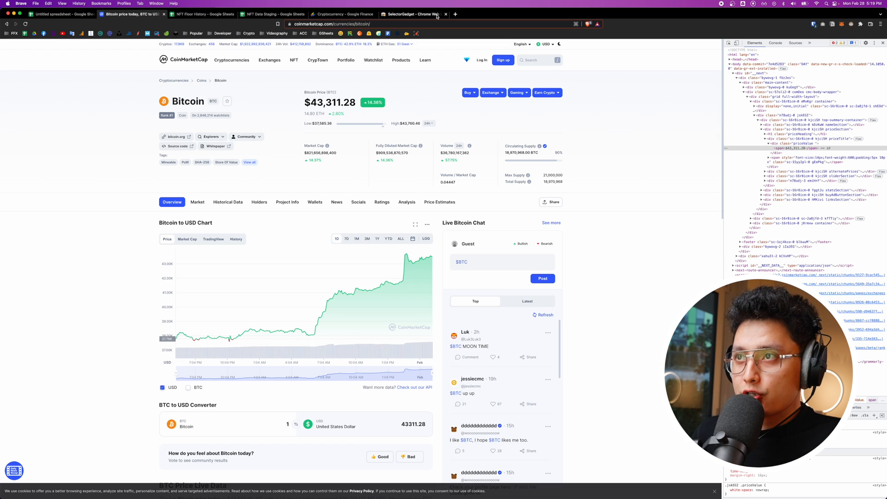
- Check the SelectorGadget Chrome Web Store page shows it installed, then go back to the Bitcoin page
click(413, 14)
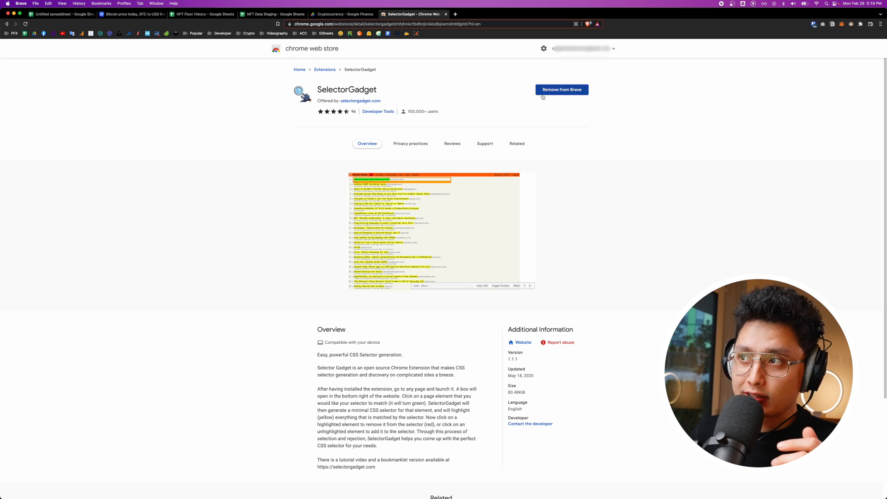
mouse_move(855, 34)
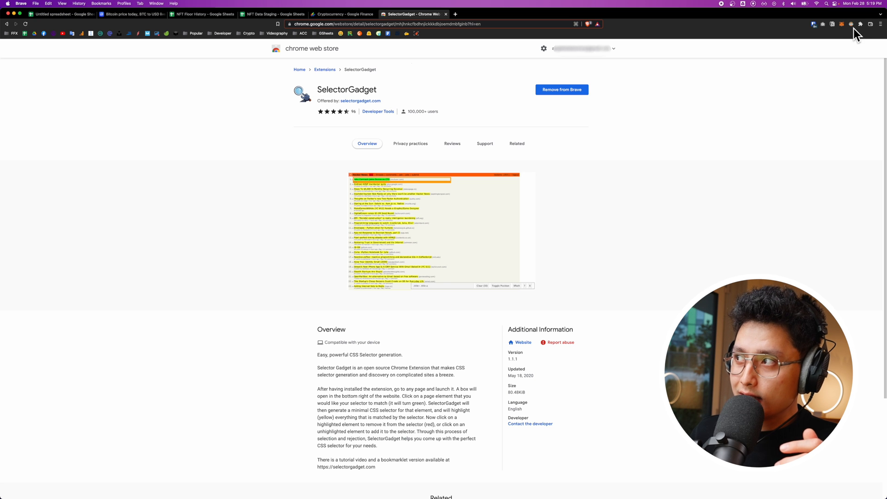
click(865, 24)
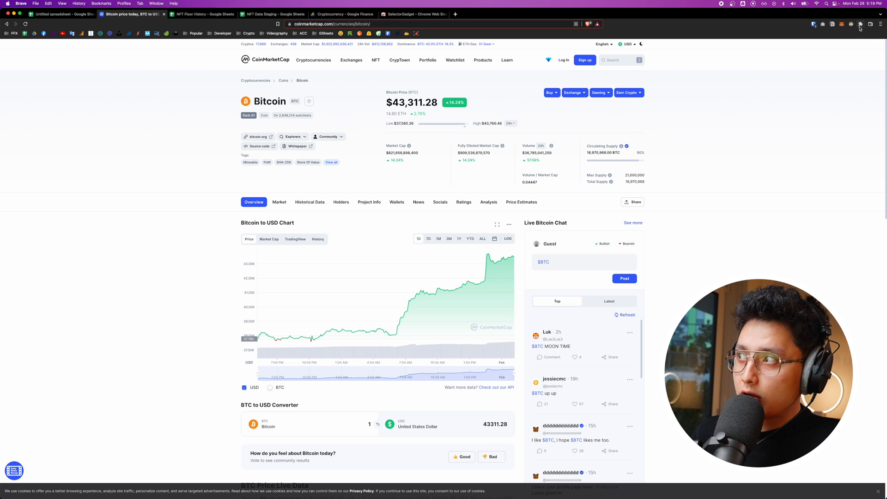
- Use SelectorGadget to match the Bitcoin price block as .priceTitle, convert it to XPath and copy it
click(858, 24)
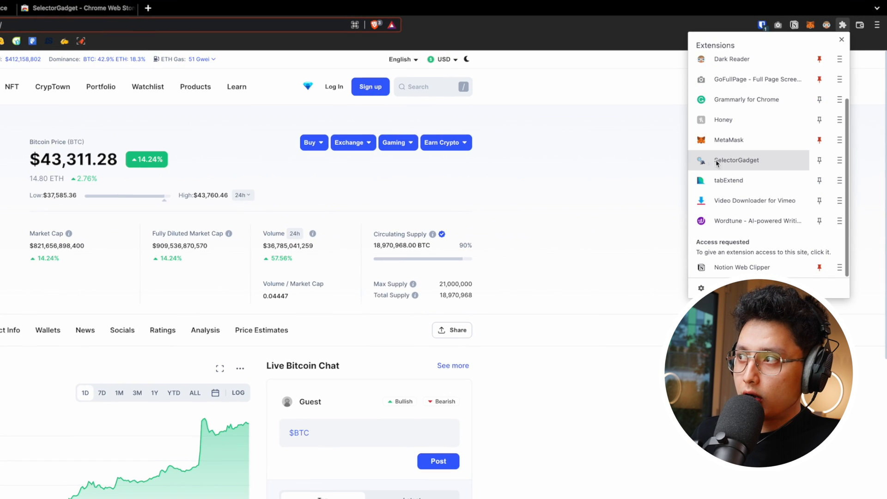
mouse_move(732, 167)
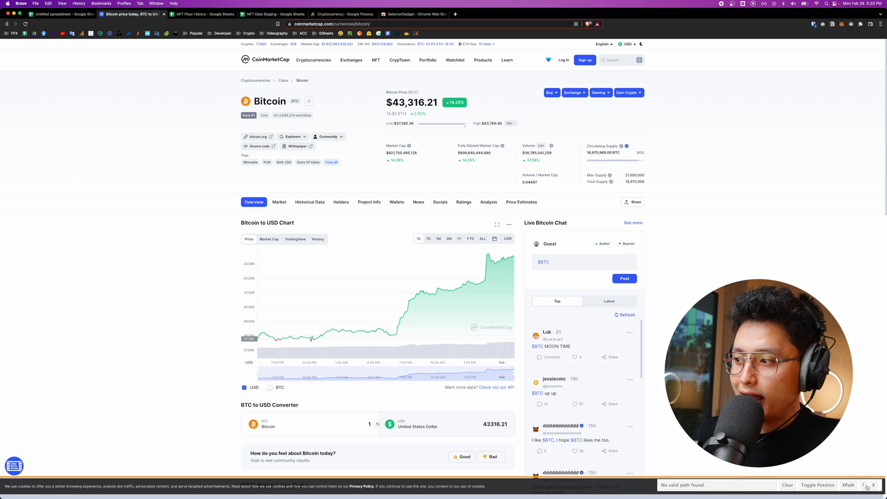
click(821, 485)
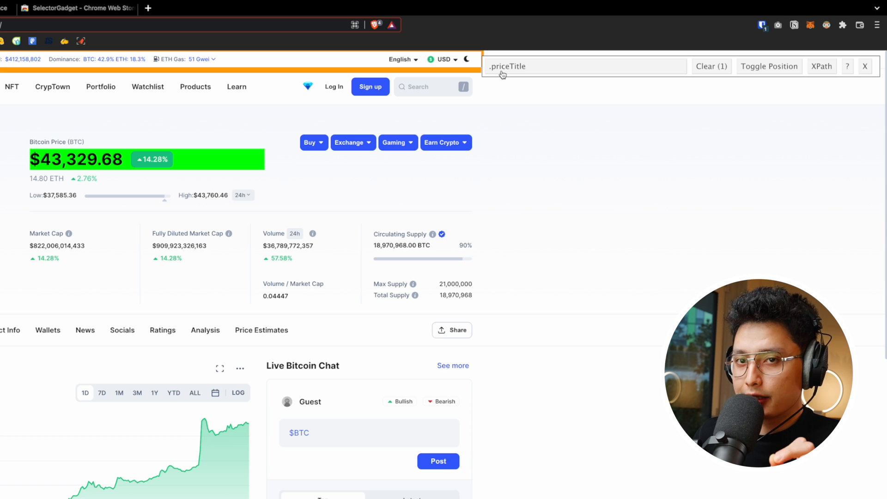
mouse_move(728, 69)
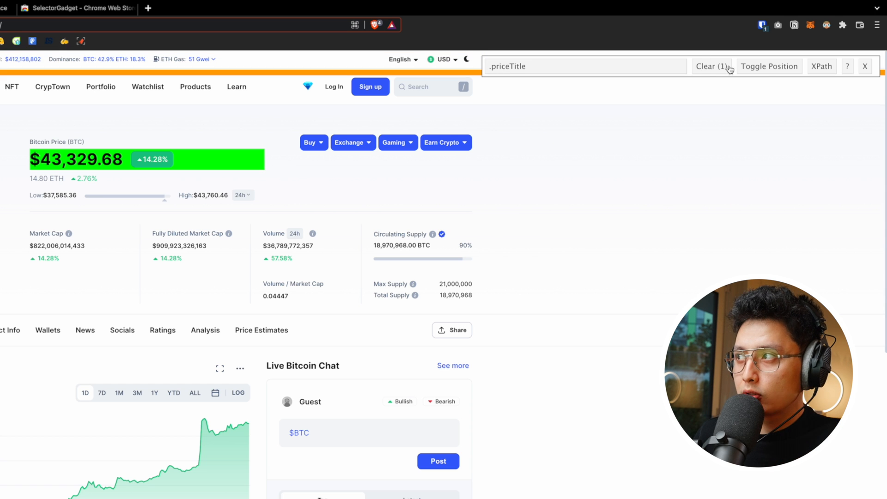
click(821, 66)
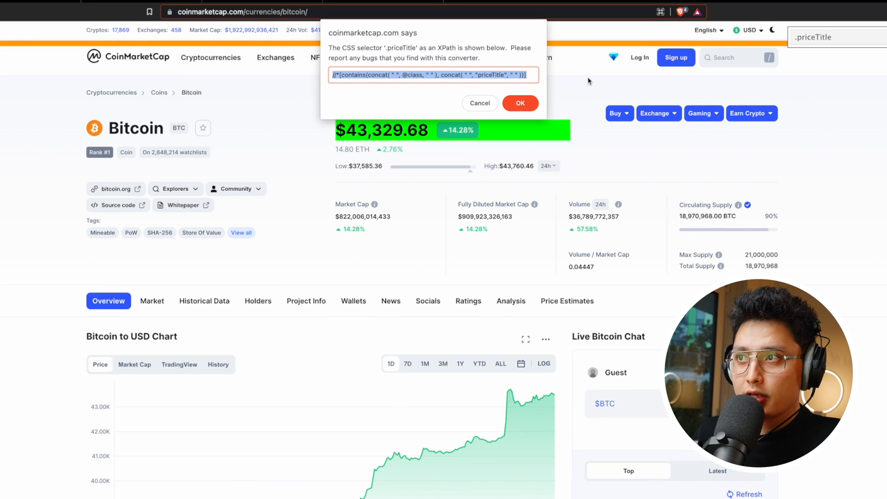
click(520, 104)
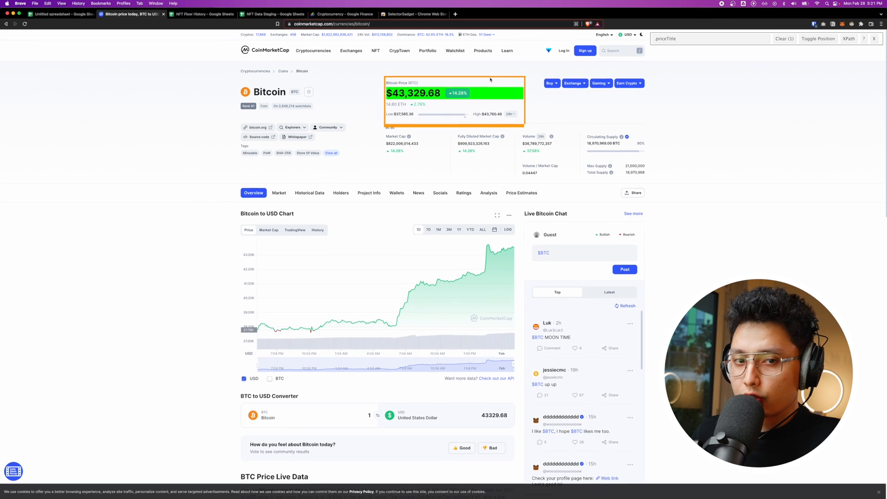
click(65, 16)
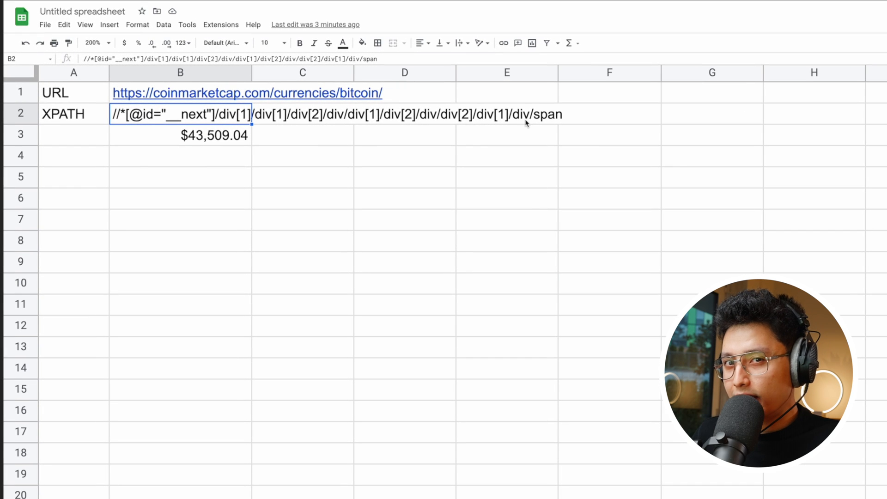
- Enter the priceTitle class XPath into B2 so B3 returns $43,415.55, and duplicate the Method 2 sheet
text(//*[contains(concat( " ", @class, " " ), concat( " ", "priceTitle", " " ))])
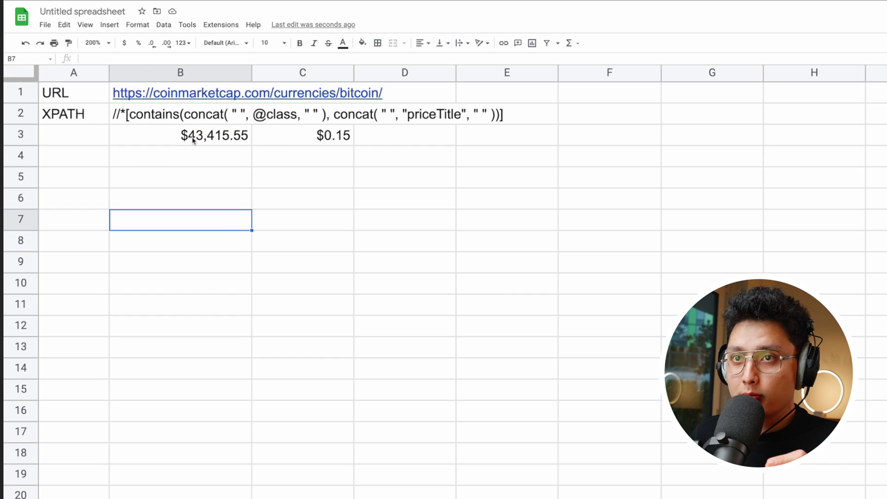
click(326, 135)
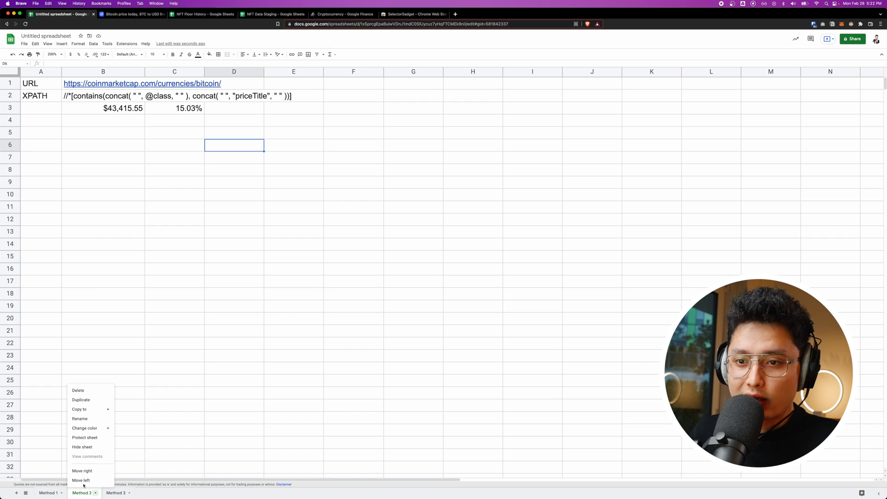
click(80, 399)
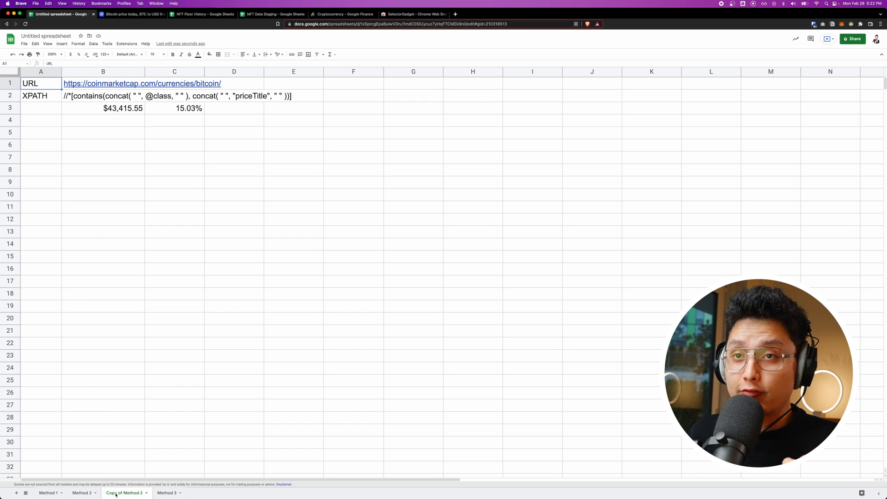
- Copy the Ethereum page URL from CoinMarketCap into B1 of the duplicated sheet so C3 shows 12.77%
click(129, 14)
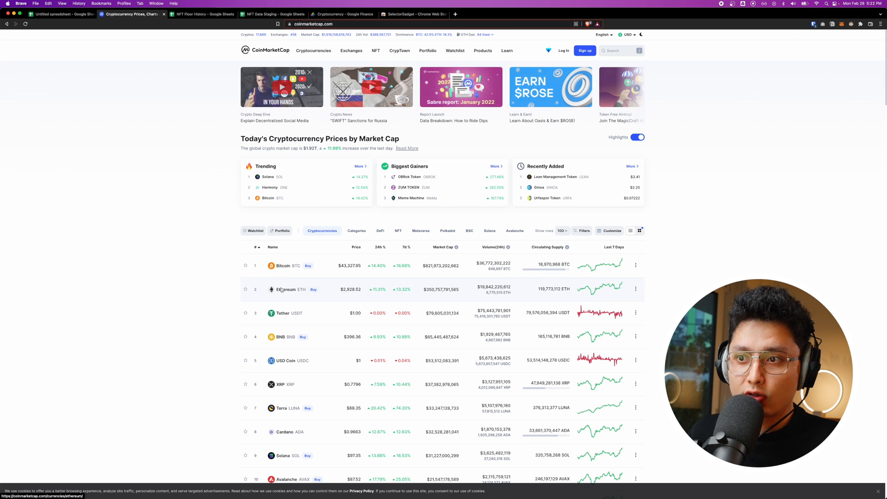
click(283, 289)
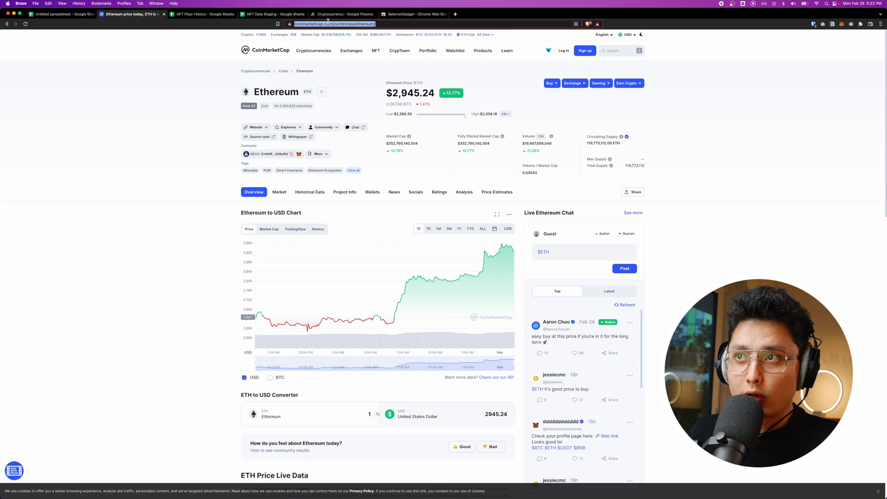
click(65, 14)
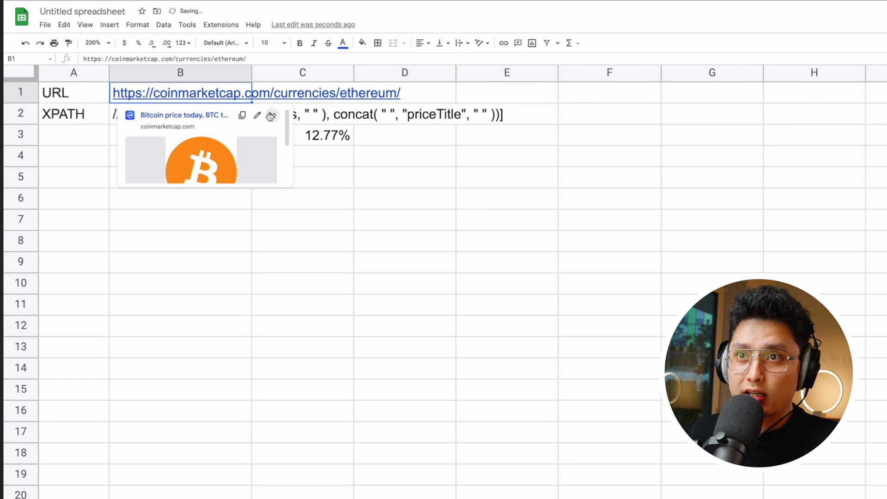
click(164, 122)
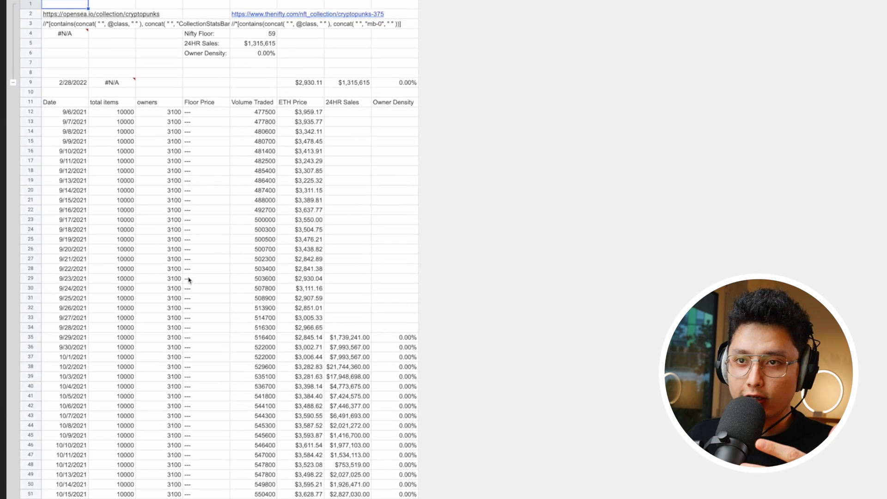
- Scroll through the CryptoPunks NFT floor history spreadsheet
scroll(down, 3)
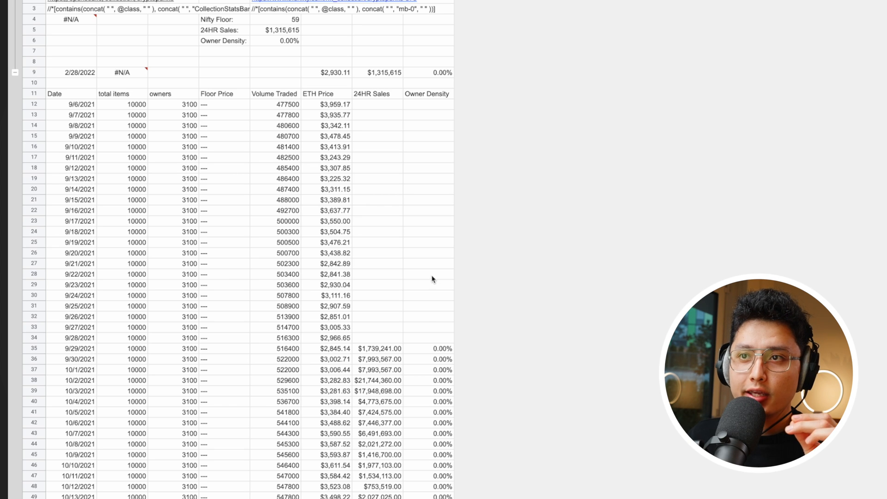
mouse_move(330, 105)
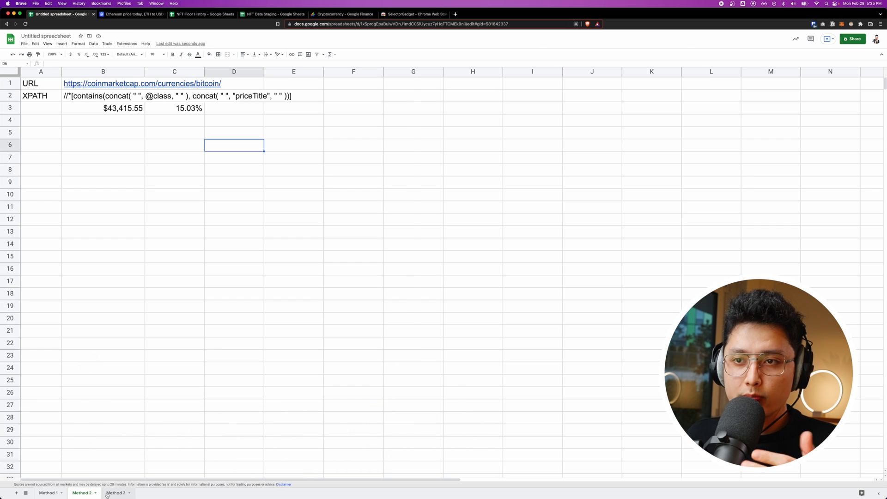
- Review the Method 3 INDEX(IMPORTXML) formula pulling HNT 25.86 and MATIC 1.64 from CoinTracking, then go to CoinMarketCap
click(113, 494)
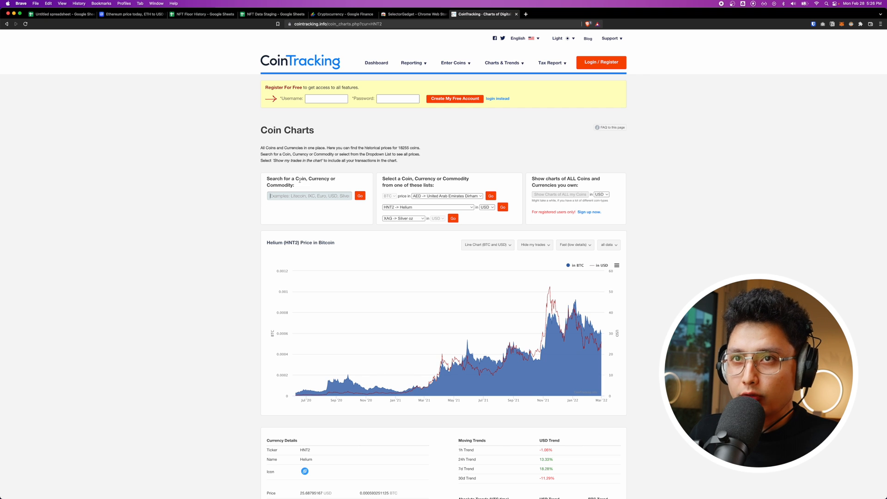
click(65, 15)
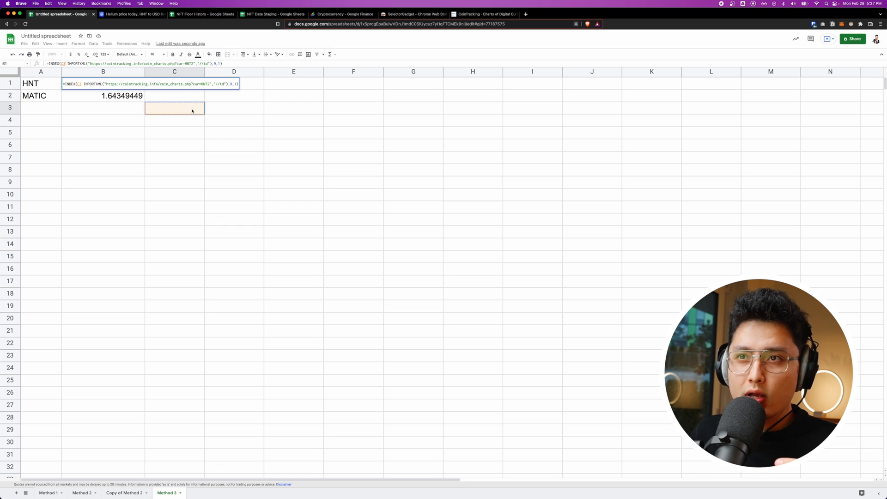
click(103, 84)
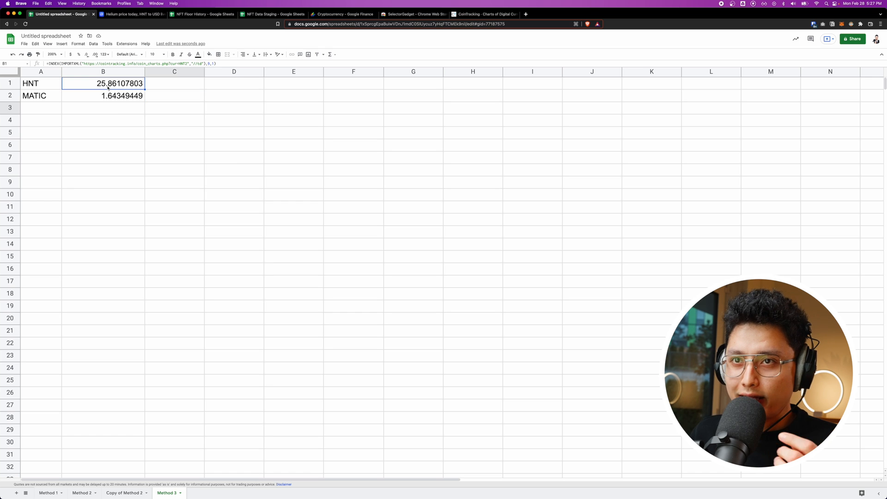
click(131, 15)
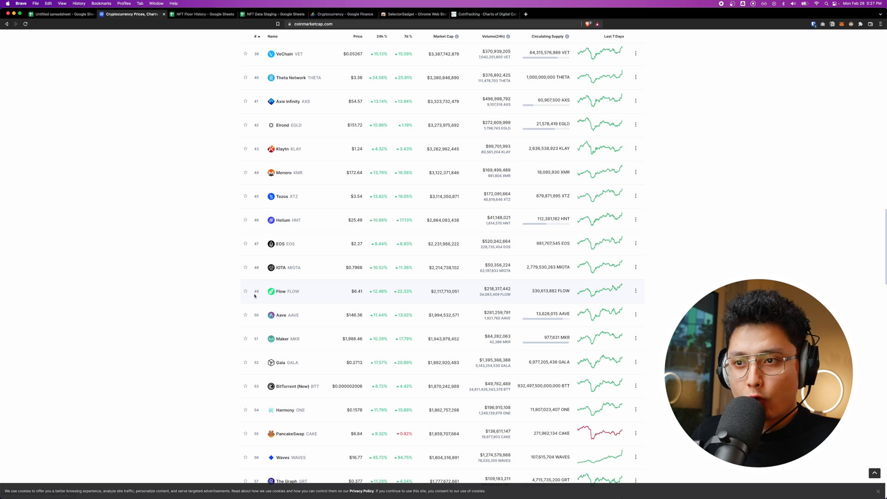
mouse_move(292, 294)
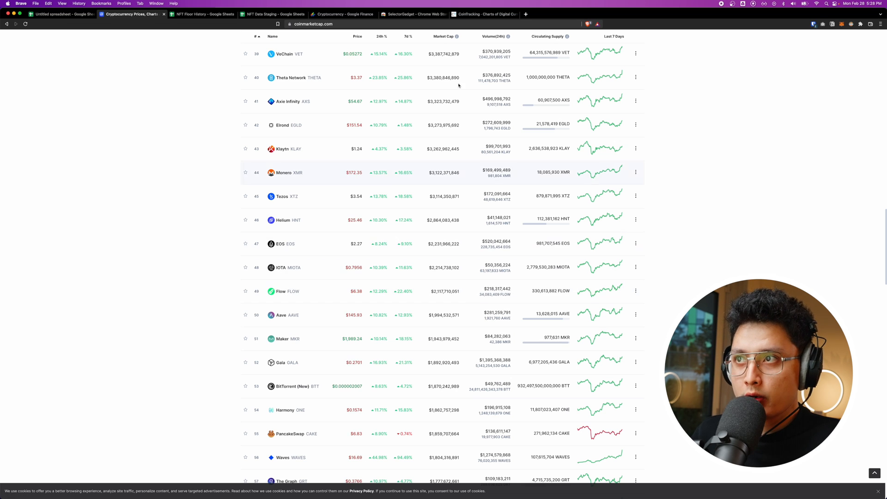
- Search CoinTracking for FLOW and confirm the Flow coin page uses ticker FLOW2 at 6.37 USD
click(487, 14)
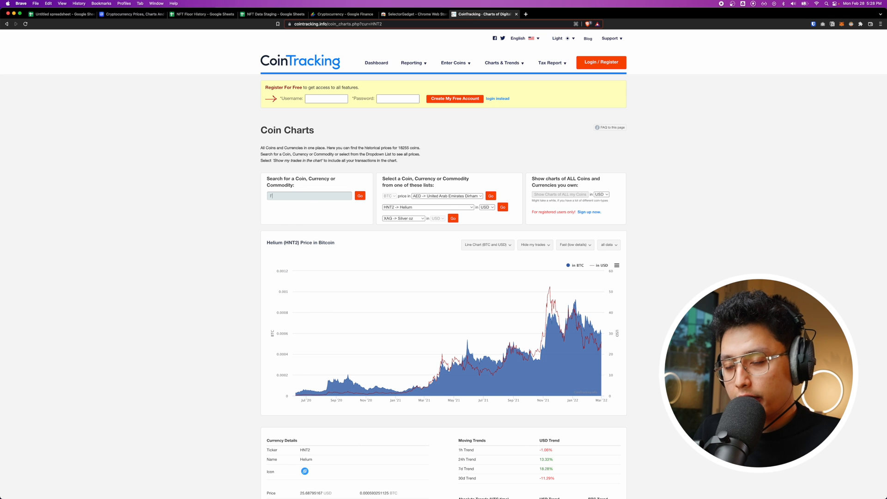
text(FLOW)
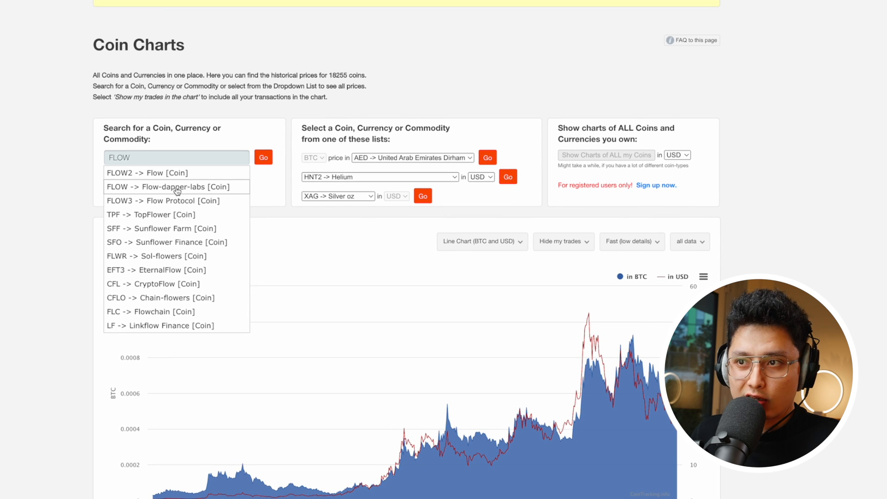
click(144, 172)
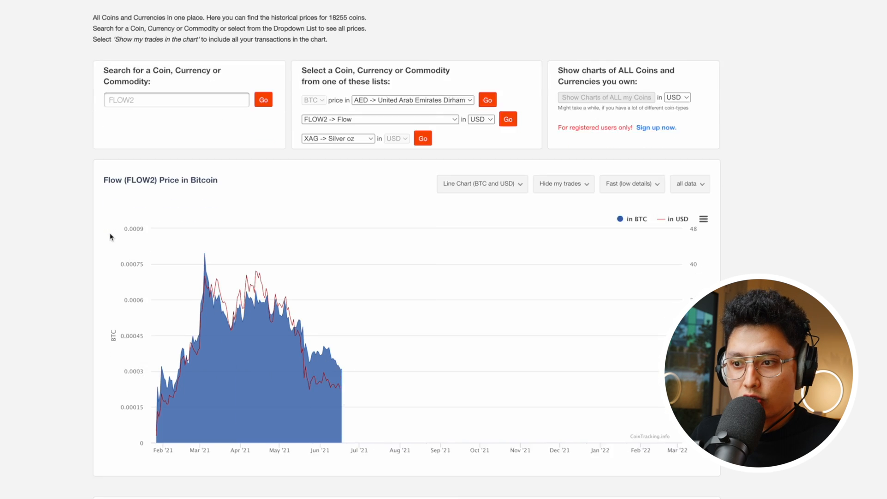
scroll(down, 3)
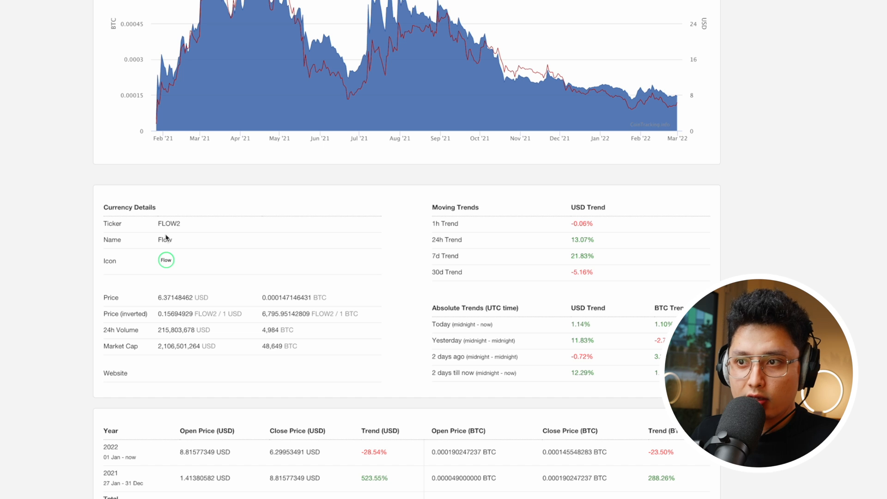
mouse_move(157, 303)
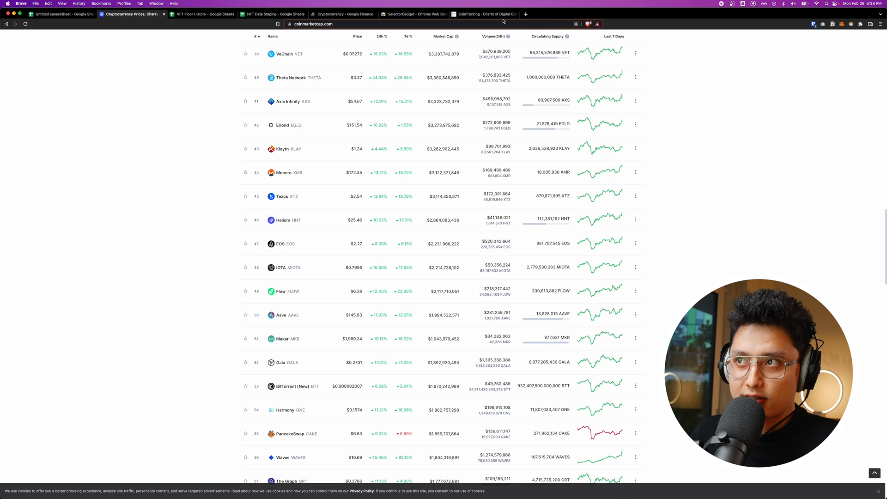
click(483, 14)
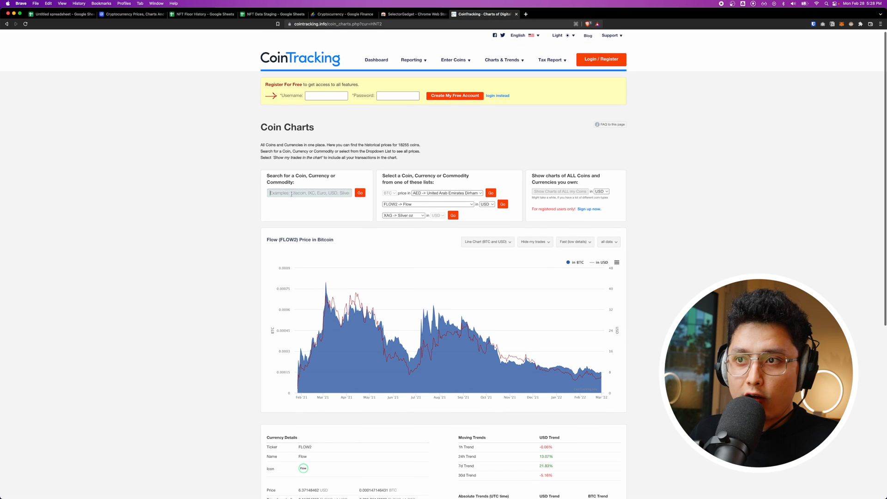
click(130, 11)
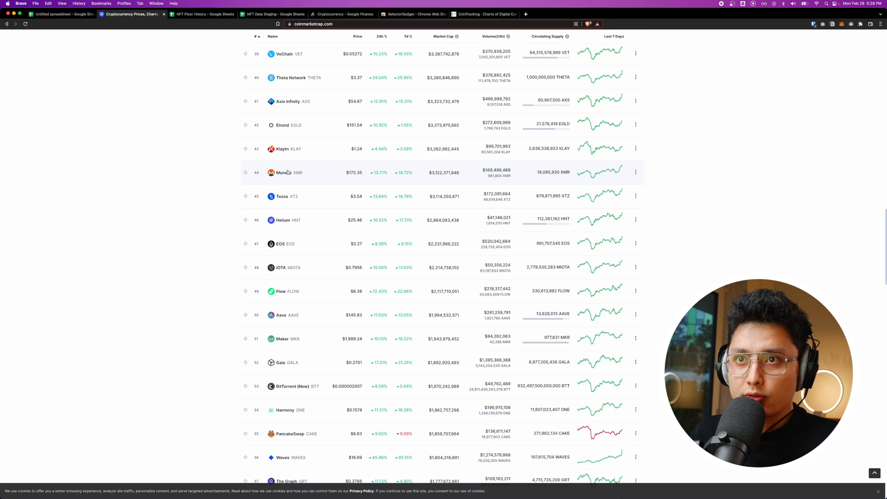
- Change the coin code in B3's IMPORTXML URL from MATIC to FLOW2 so it returns 6.37148462
click(65, 17)
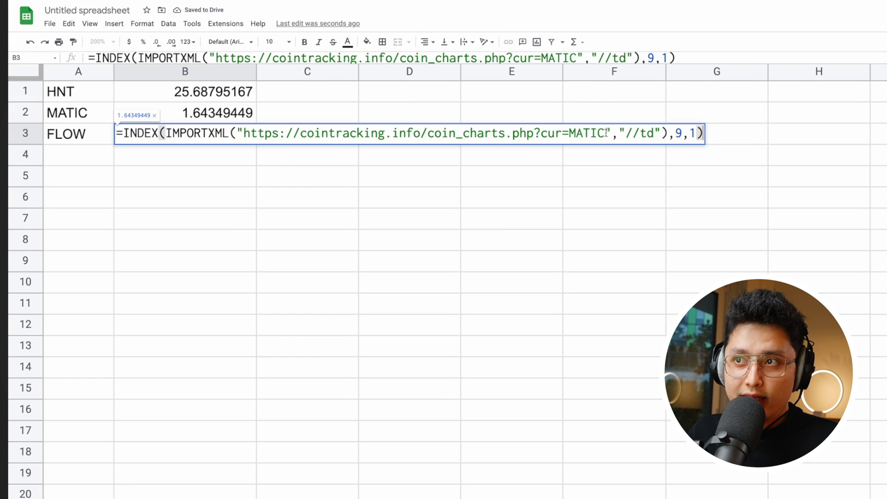
double_click(588, 133)
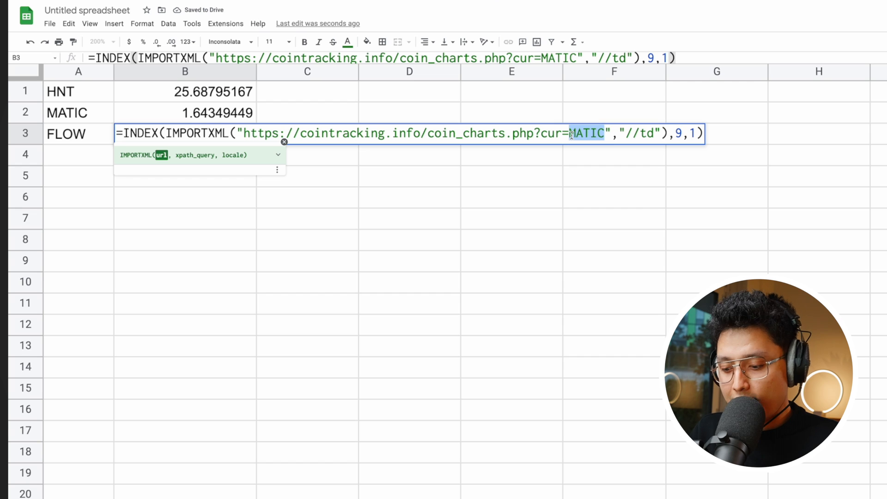
text(FLOW2)
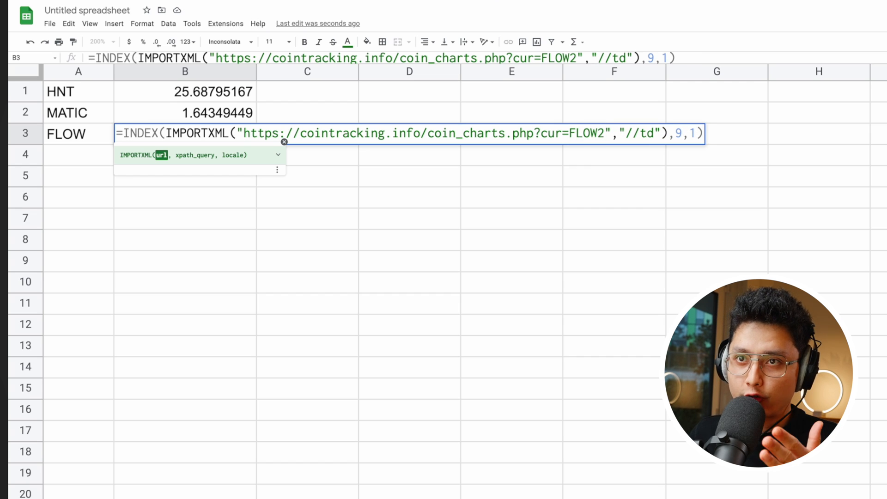
key(Enter)
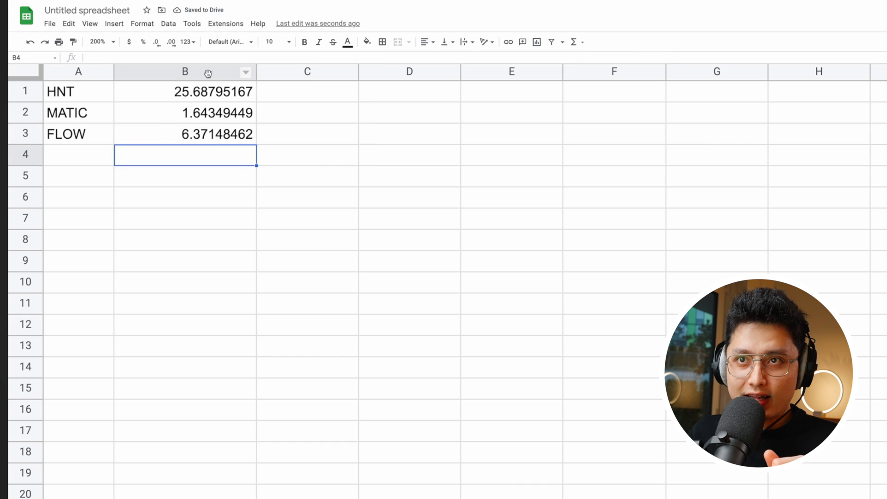
click(185, 72)
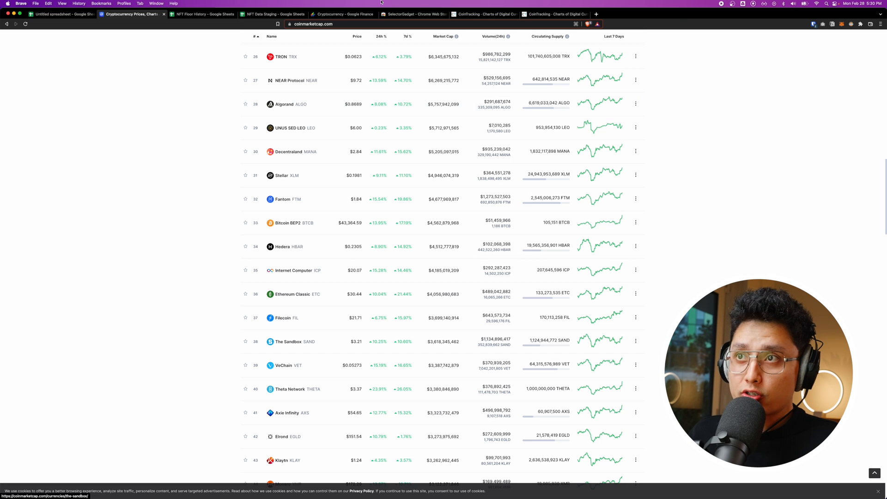
- Search Google Finance's crypto list for SAND, find nothing, and return to the spreadsheet
click(342, 14)
text(SAND)
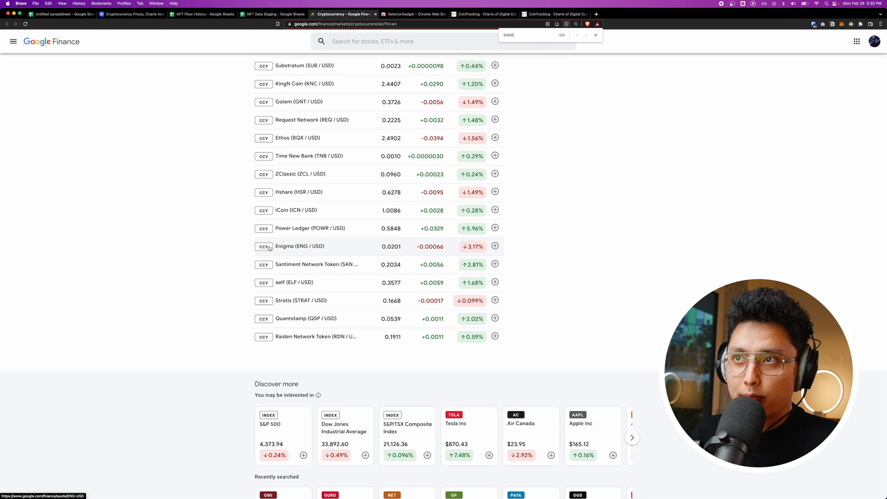
click(65, 19)
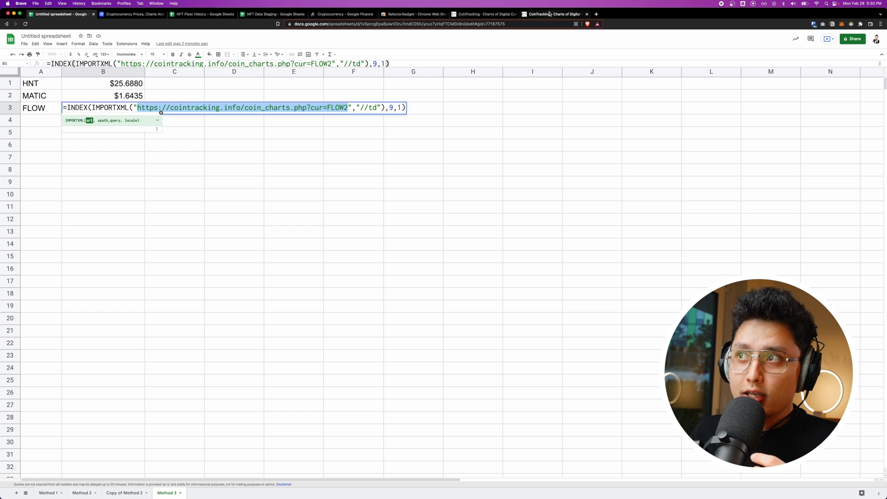
- Look up The Sandbox on CoinTracking's coin charts, confirm ticker SAND, and return to the FLOW formula
click(555, 13)
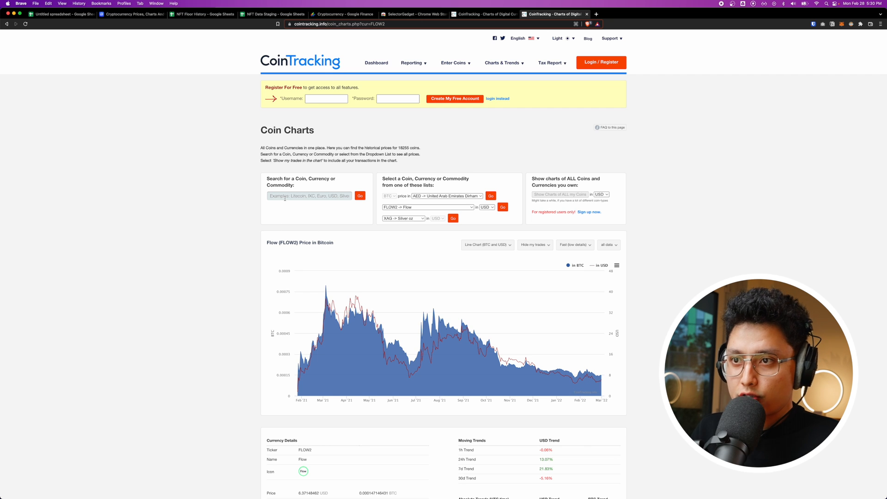
text(SAND)
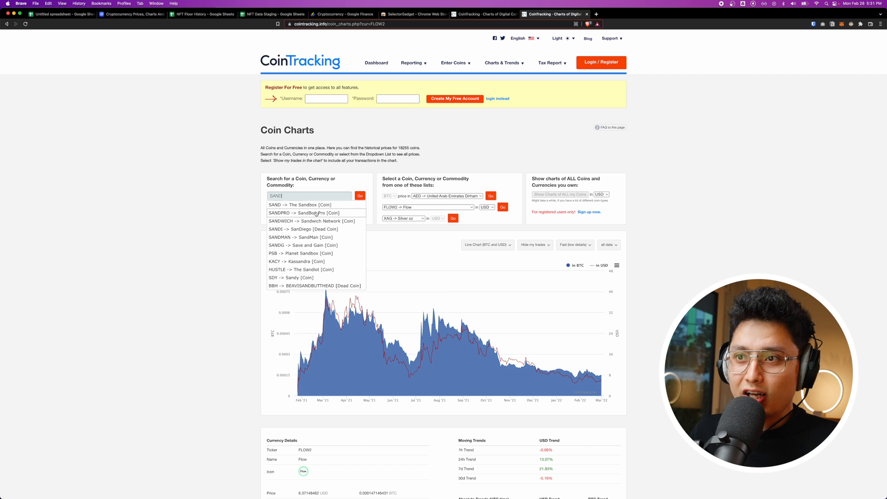
click(299, 204)
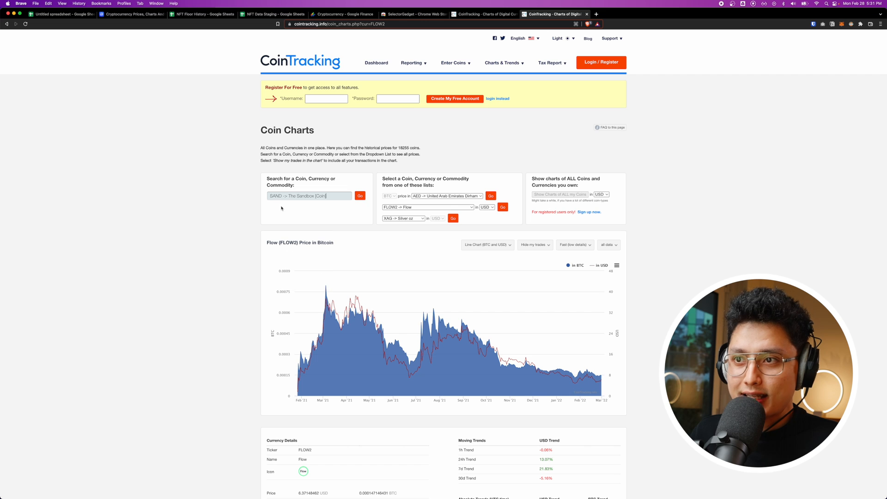
click(359, 196)
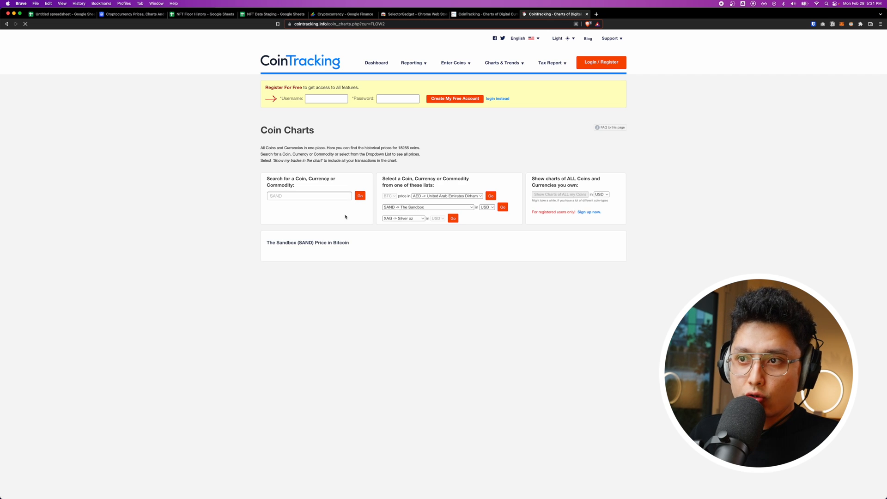
scroll(down, 3)
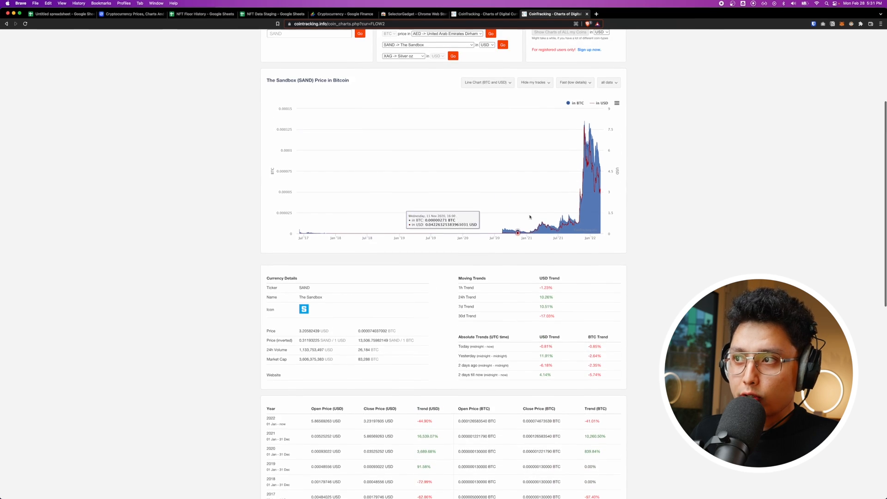
scroll(down, 3)
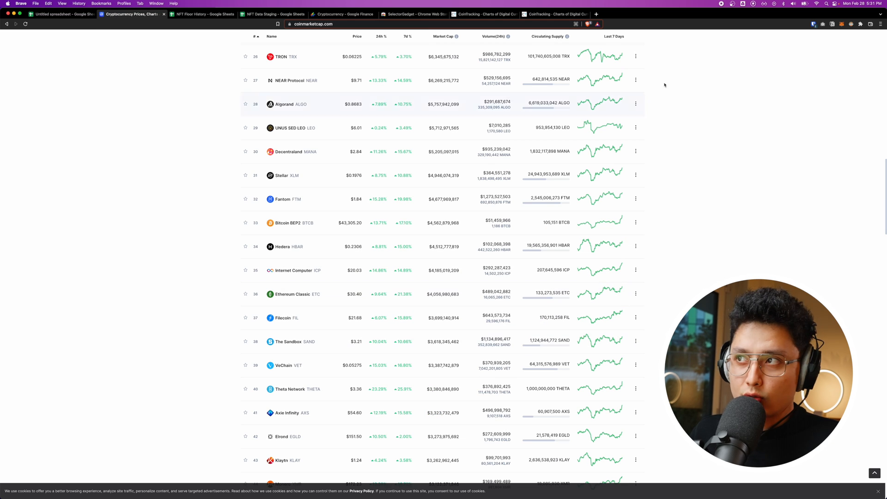
click(558, 14)
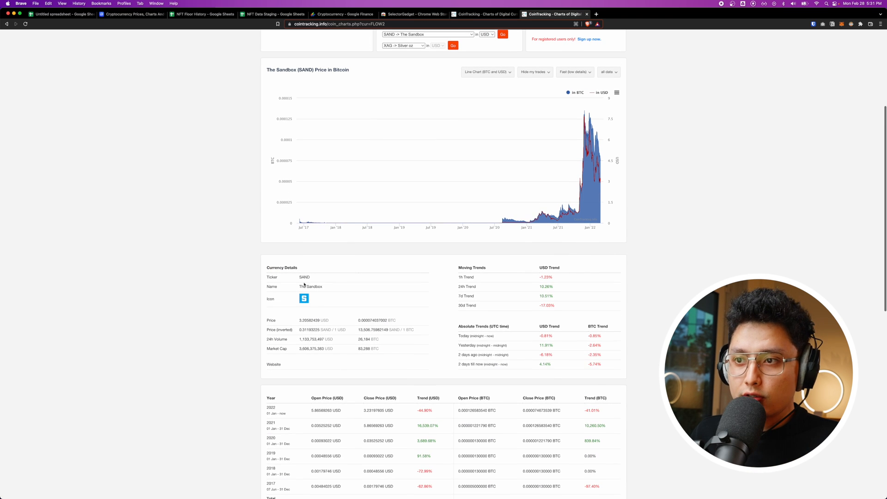
click(63, 16)
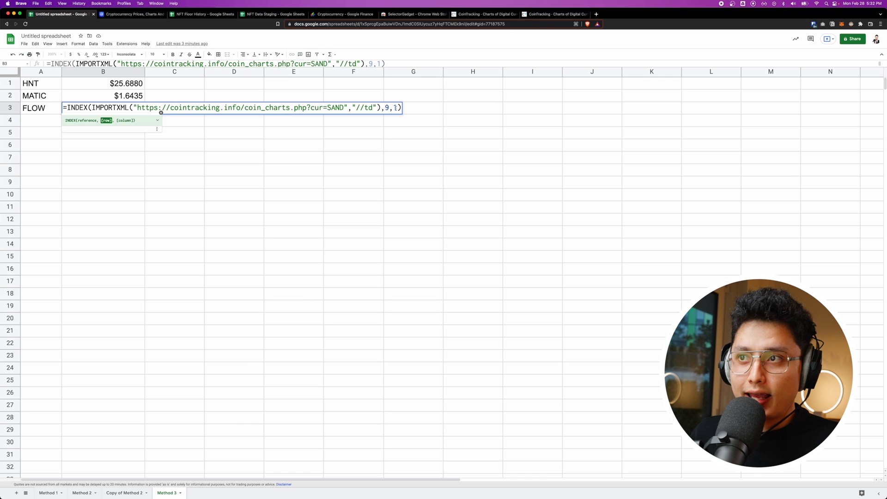
- Set row 3's IMPORTXML URL to cur=SAND, cross-checking with CoinTracking; the cell returns USD
click(555, 15)
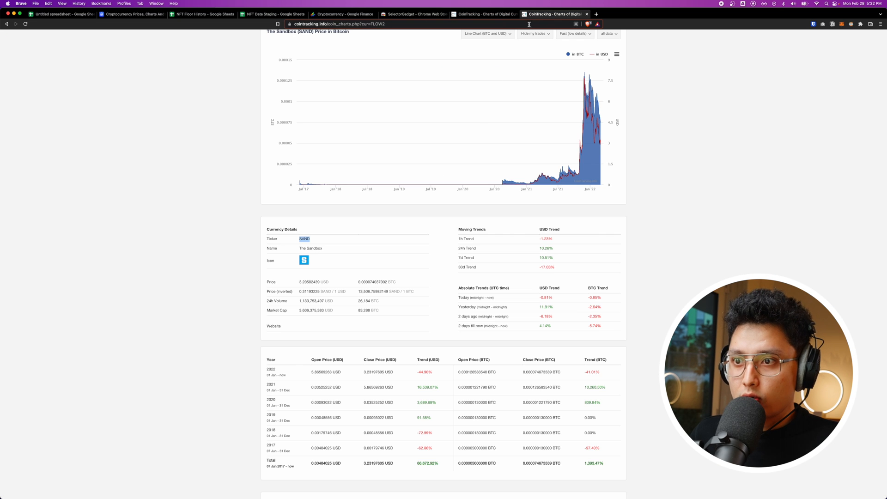
click(60, 15)
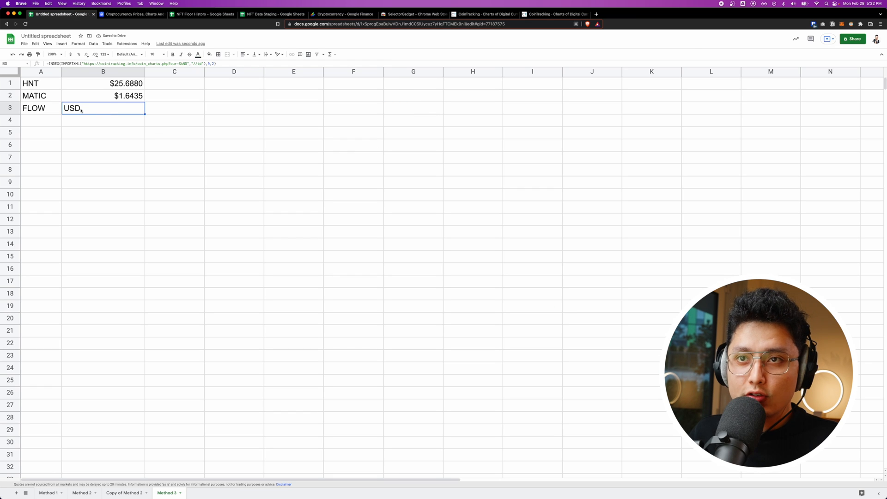
click(566, 14)
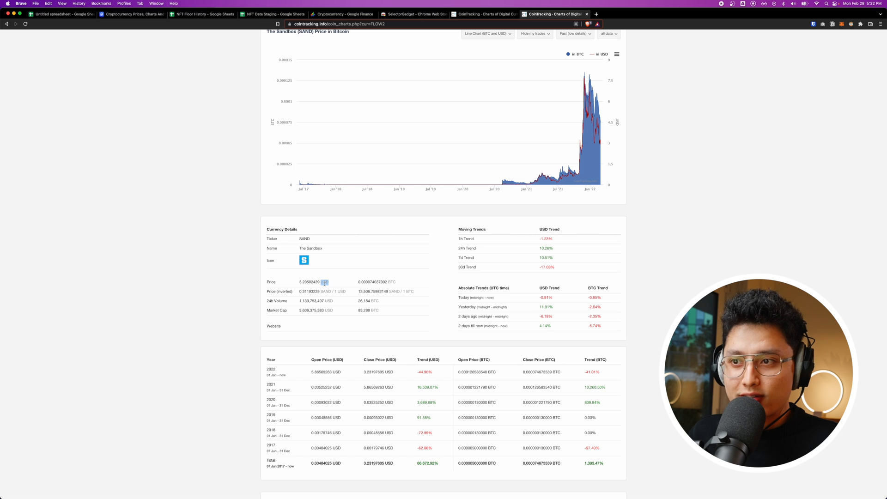
click(65, 17)
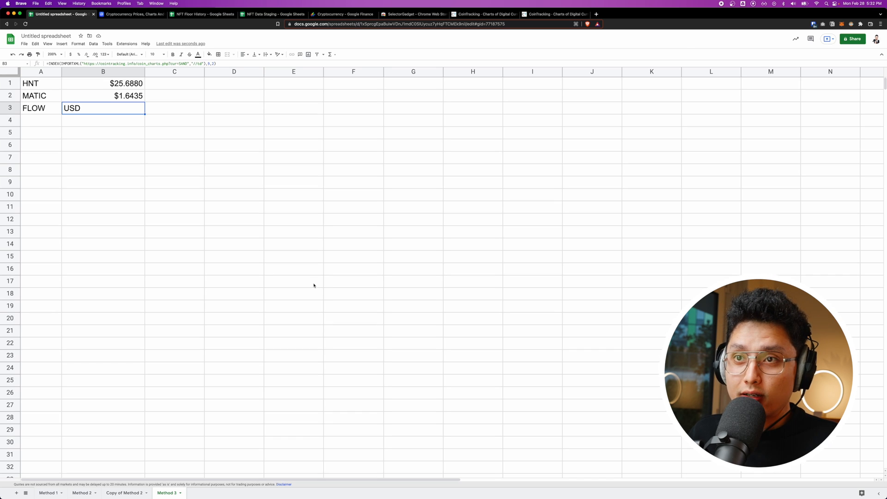